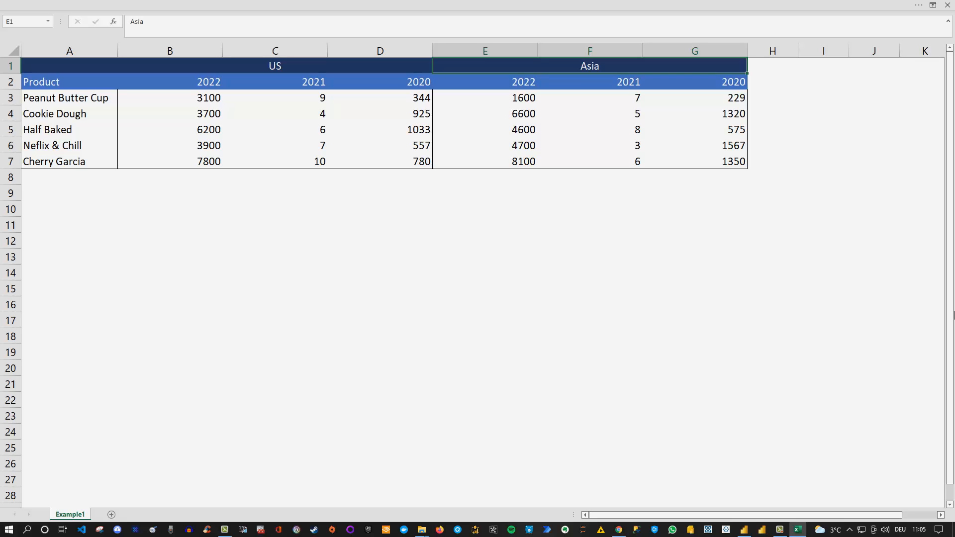
{"action": "mouse_move", "coordinate": [905, 306]}
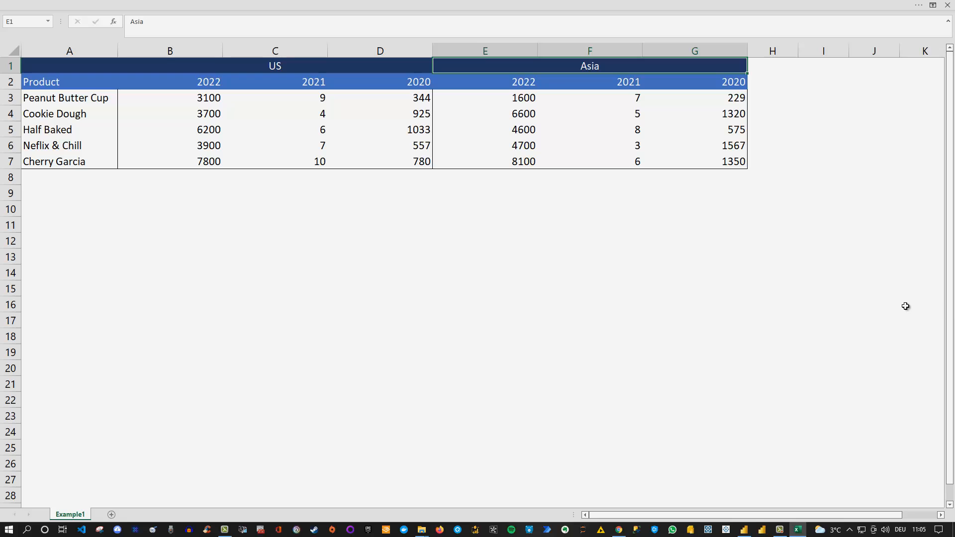
{"action": "mouse_move", "coordinate": [375, 270]}
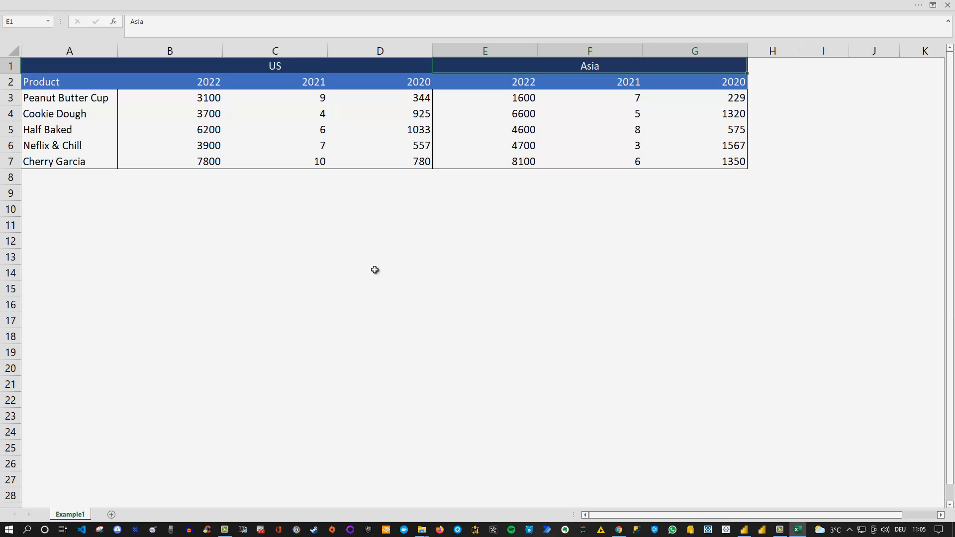
{"action": "mouse_move", "coordinate": [257, 78]}
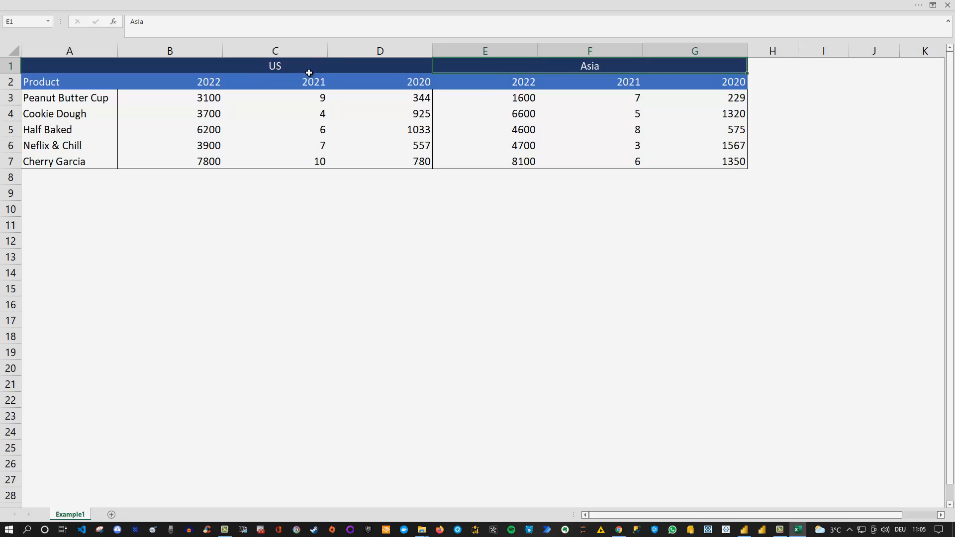
{"action": "mouse_move", "coordinate": [226, 84]}
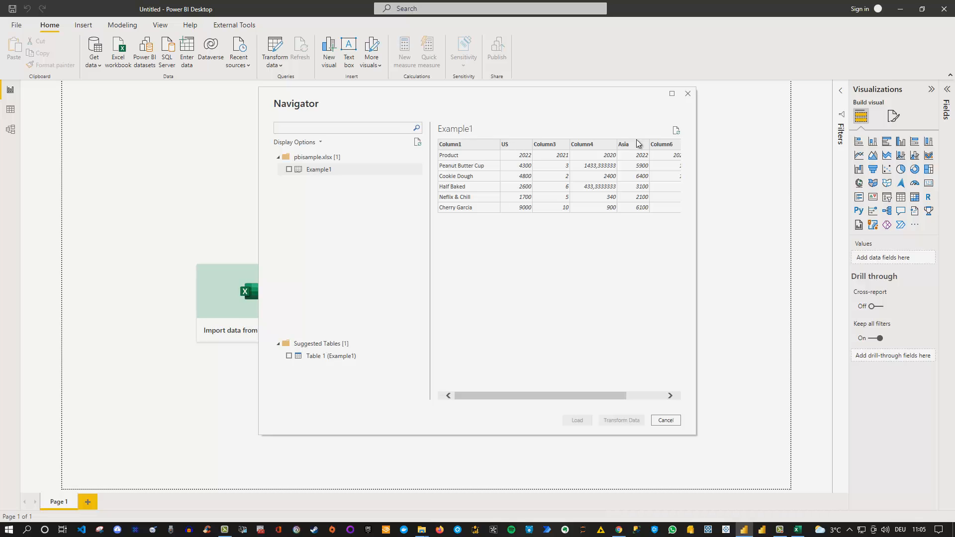
{"action": "mouse_move", "coordinate": [696, 208]}
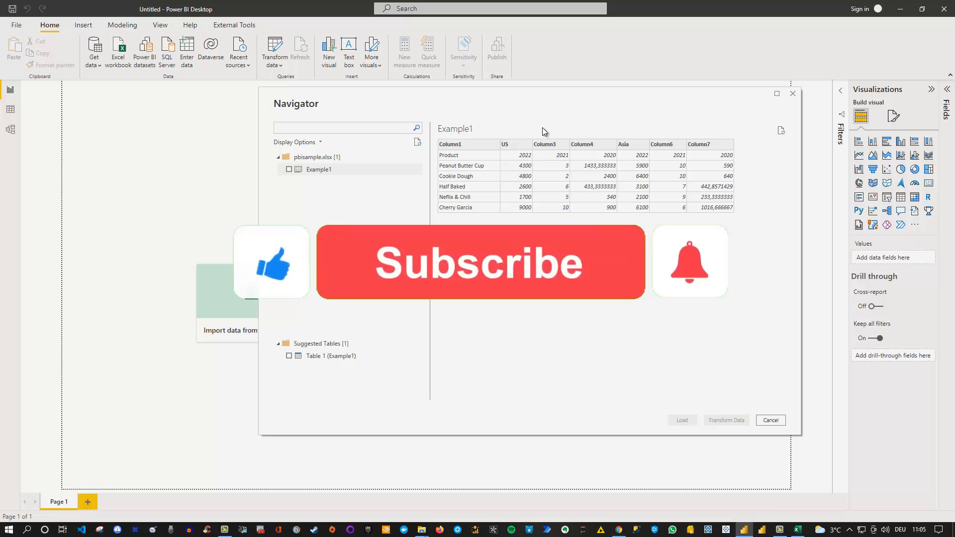
Step: Check the Example1 sheet of pbisample.xlsx in the Navigator and send it to Transform Data
{"action": "left_click", "coordinate": [479, 262]}
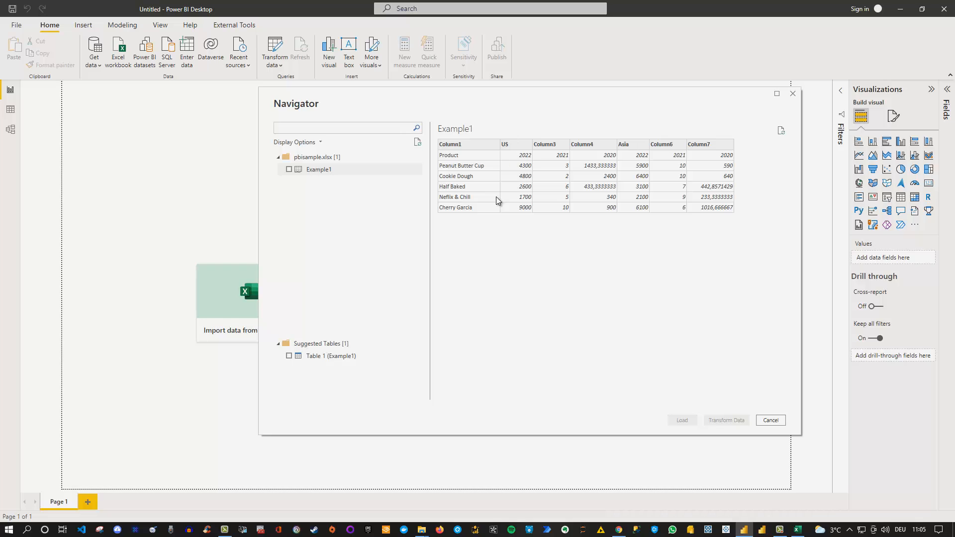
{"action": "left_click", "coordinate": [288, 170]}
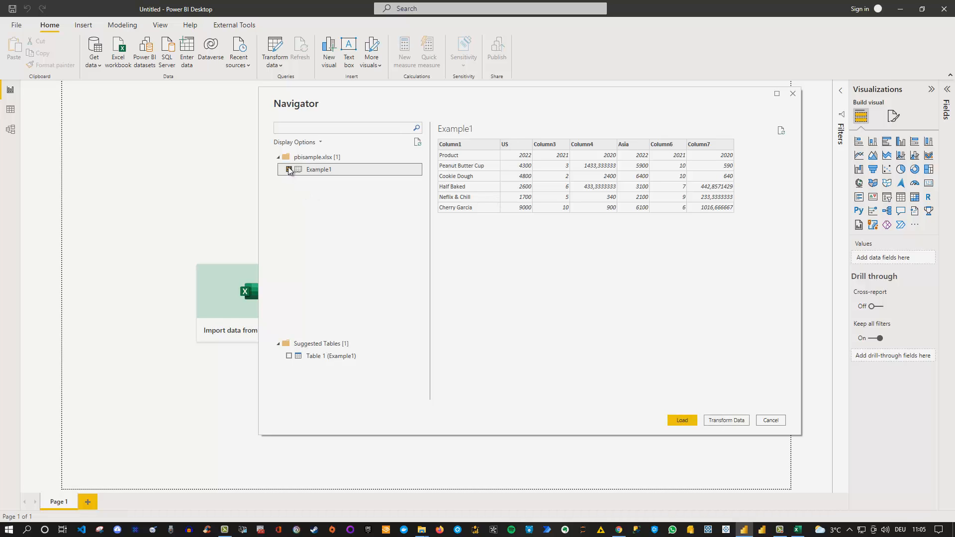
{"action": "left_click", "coordinate": [289, 169]}
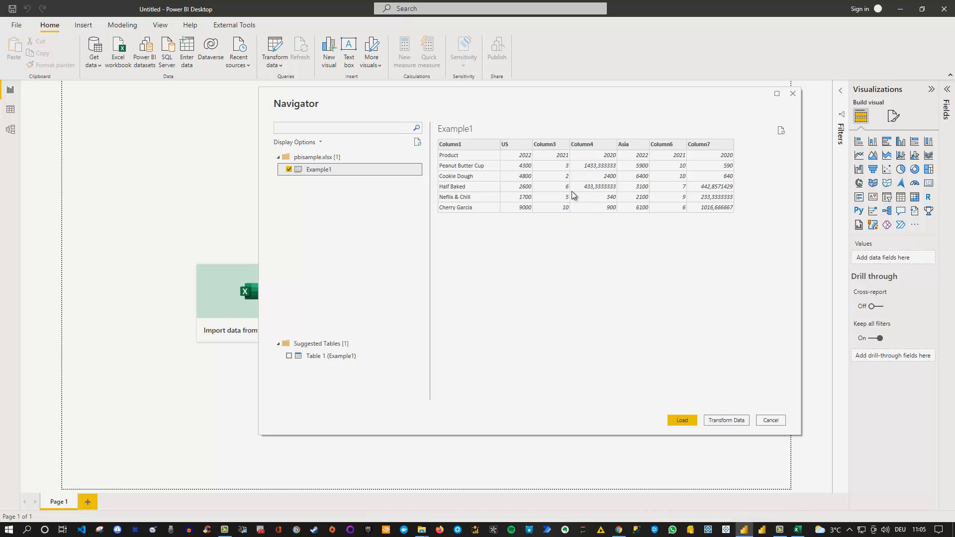
{"action": "mouse_move", "coordinate": [694, 270]}
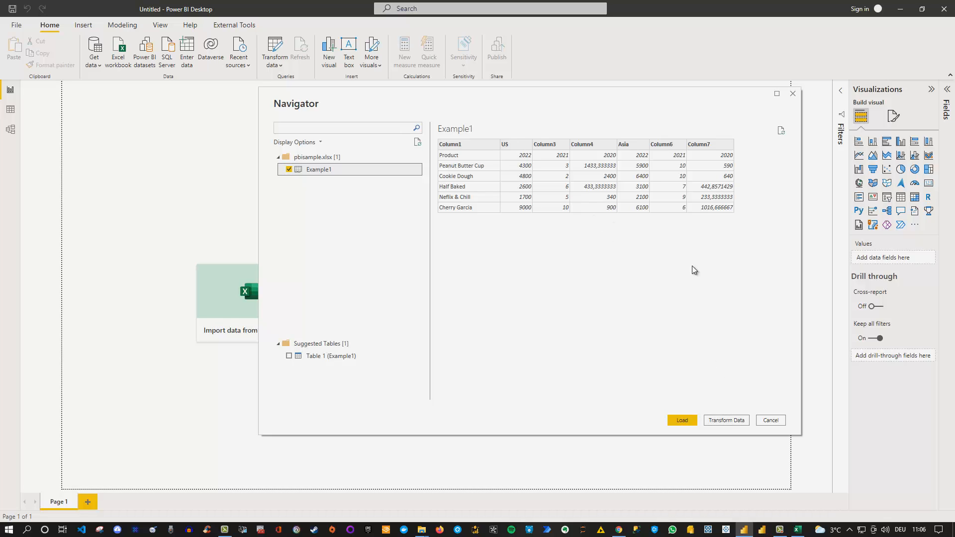
{"action": "left_click", "coordinate": [770, 420]}
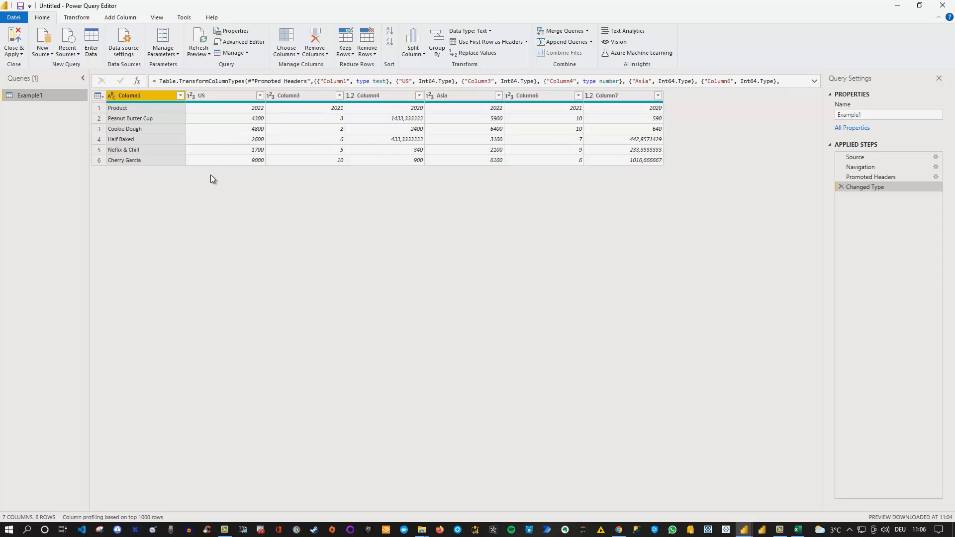
{"action": "mouse_move", "coordinate": [145, 139]}
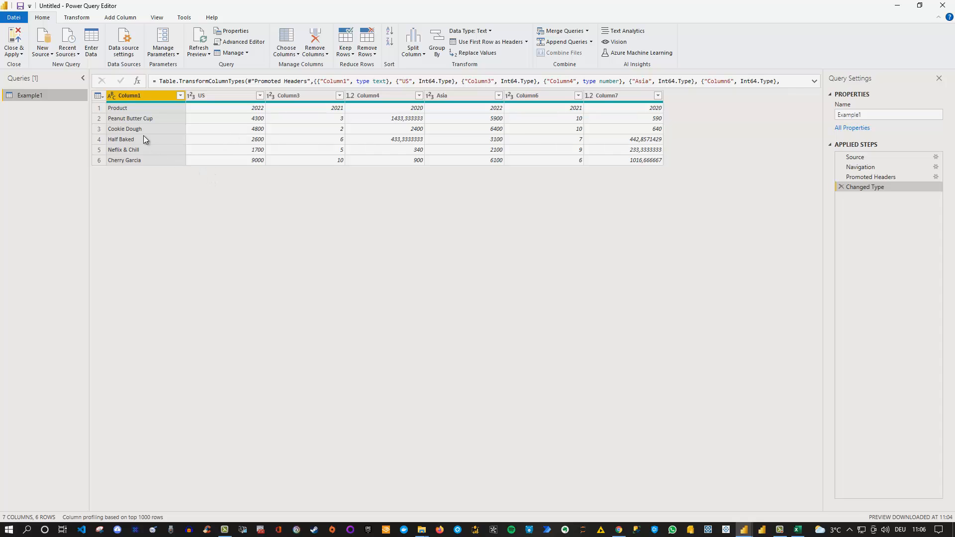
{"action": "mouse_move", "coordinate": [137, 114]}
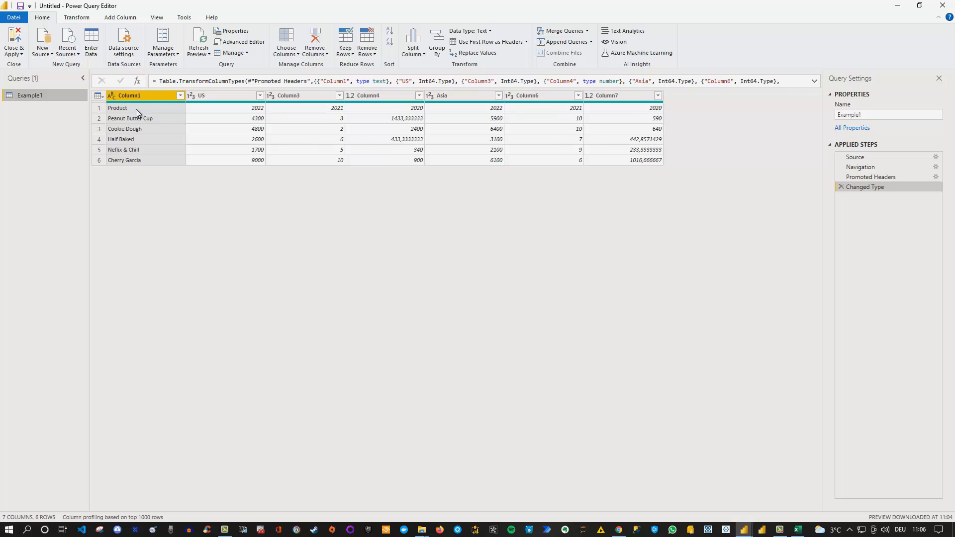
{"action": "mouse_move", "coordinate": [138, 134]}
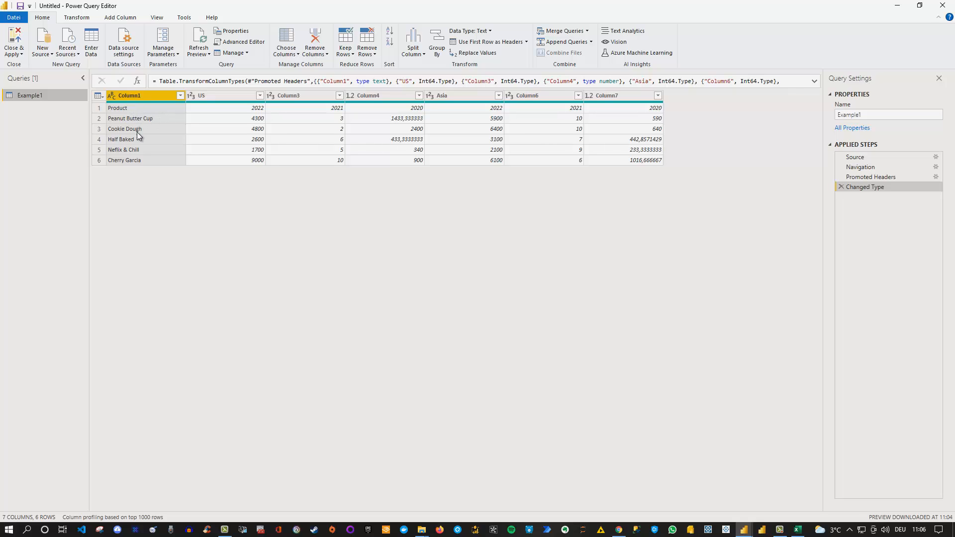
{"action": "left_click", "coordinate": [218, 95]}
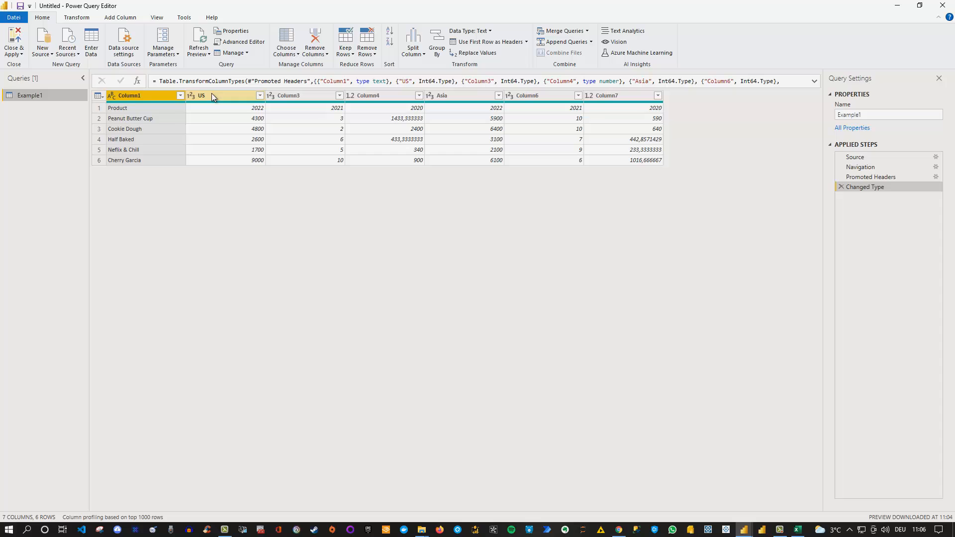
{"action": "left_click", "coordinate": [207, 95]}
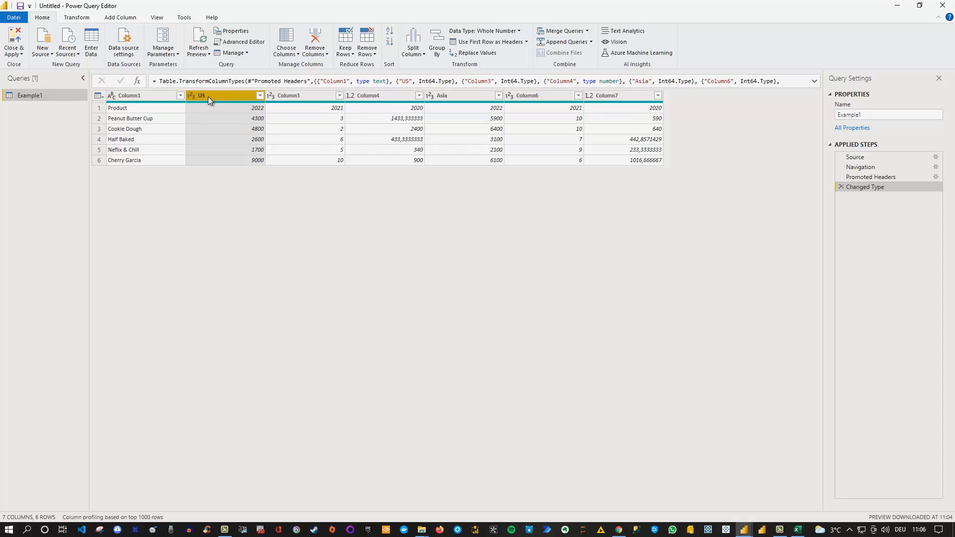
{"action": "mouse_move", "coordinate": [281, 97]}
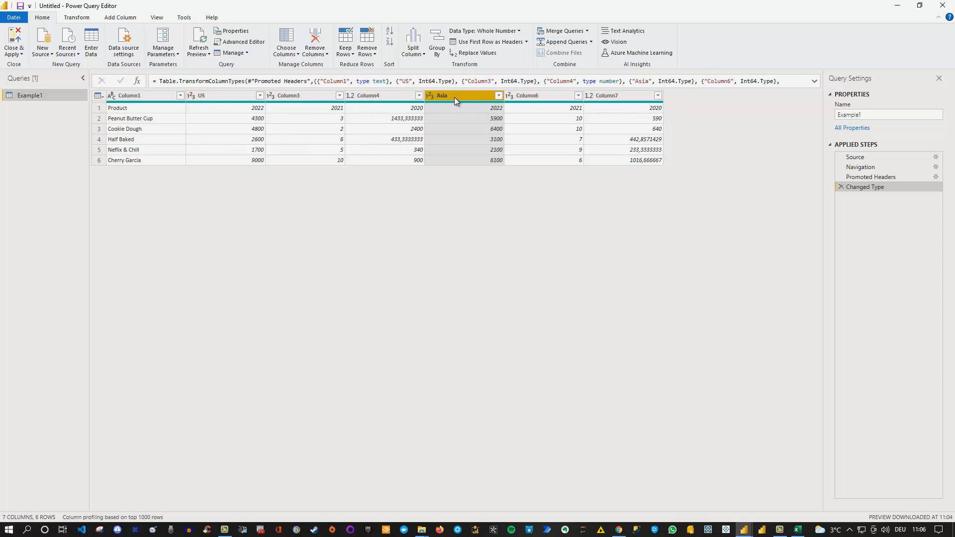
{"action": "mouse_move", "coordinate": [563, 134]}
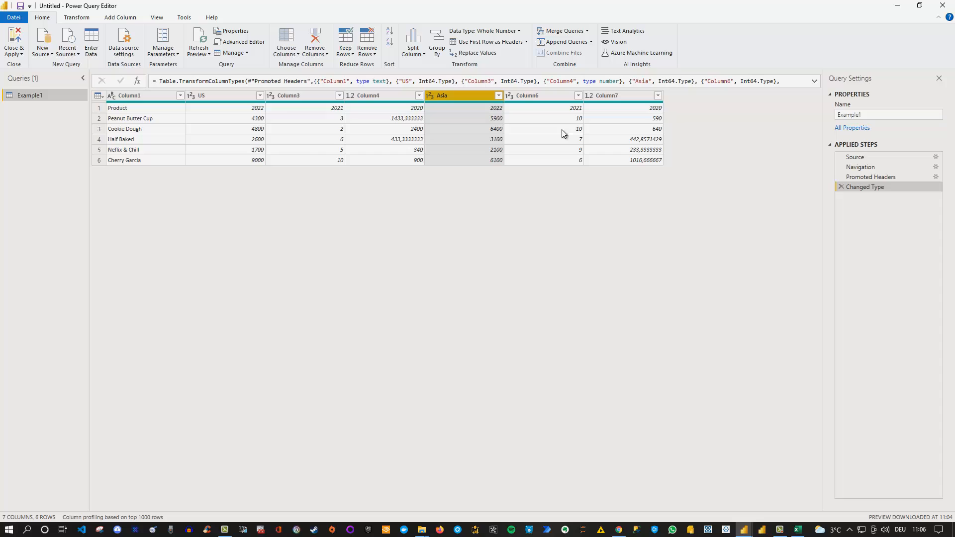
{"action": "mouse_move", "coordinate": [378, 218]}
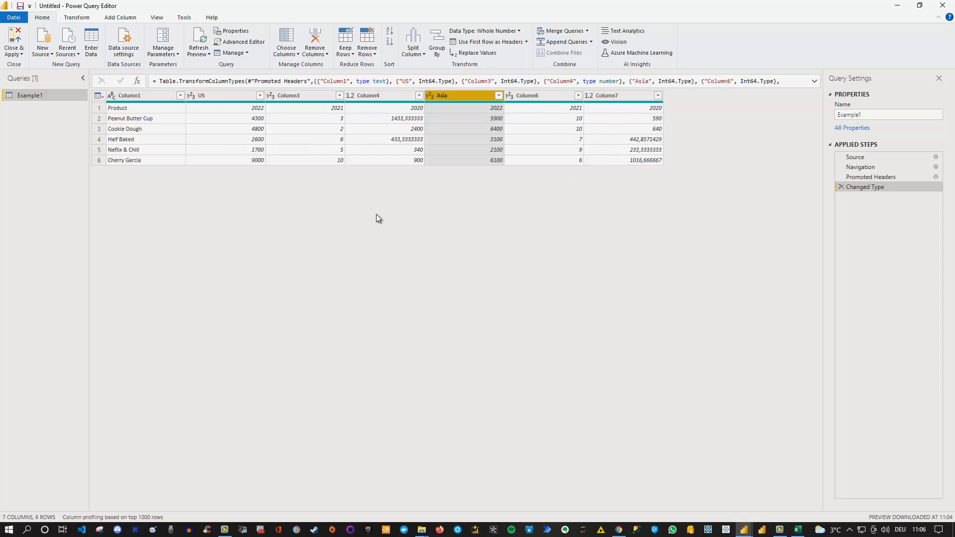
{"action": "mouse_move", "coordinate": [362, 215]}
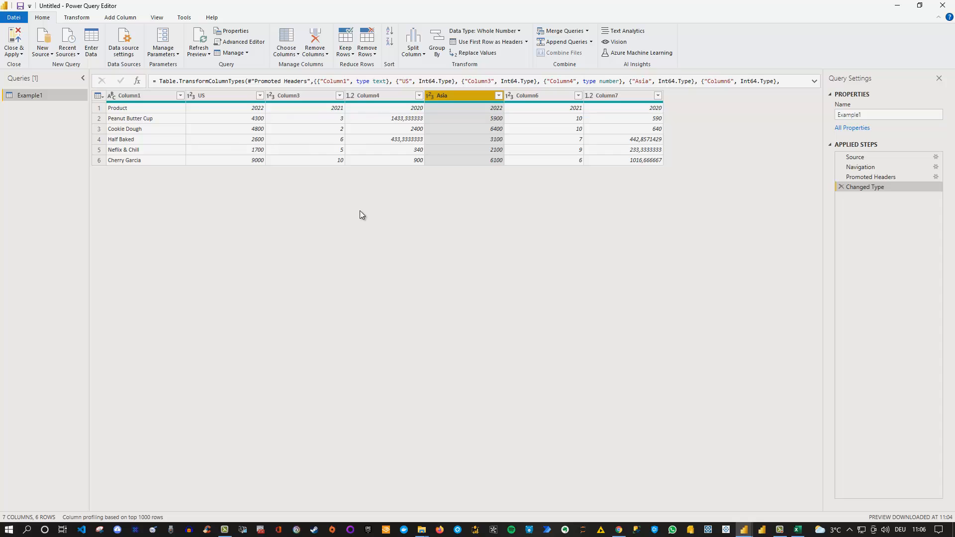
{"action": "mouse_move", "coordinate": [332, 210]}
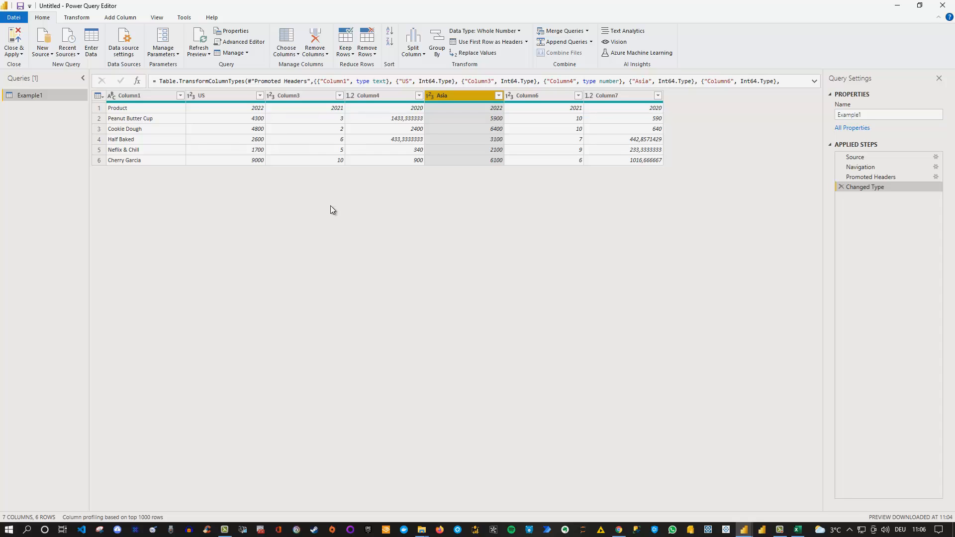
{"action": "left_click", "coordinate": [218, 96]}
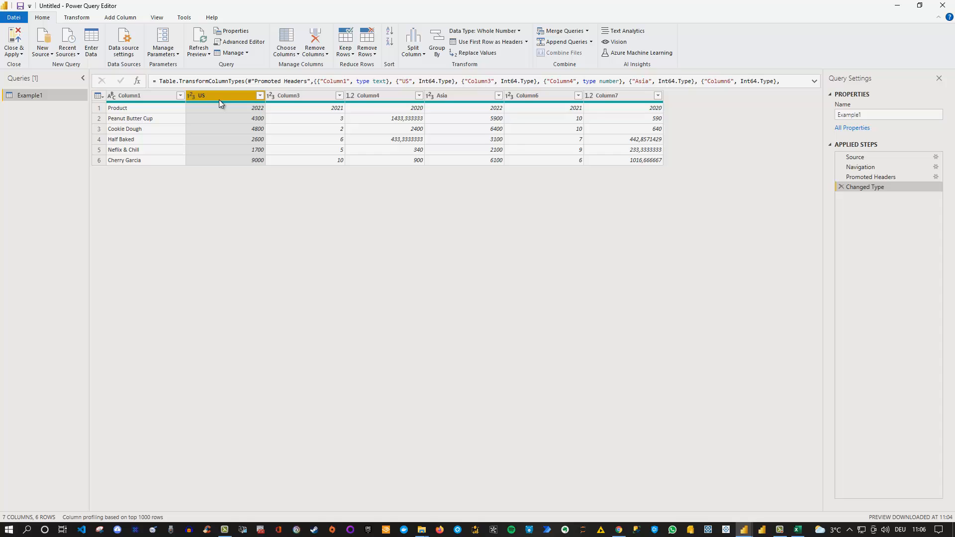
{"action": "left_click", "coordinate": [462, 96]}
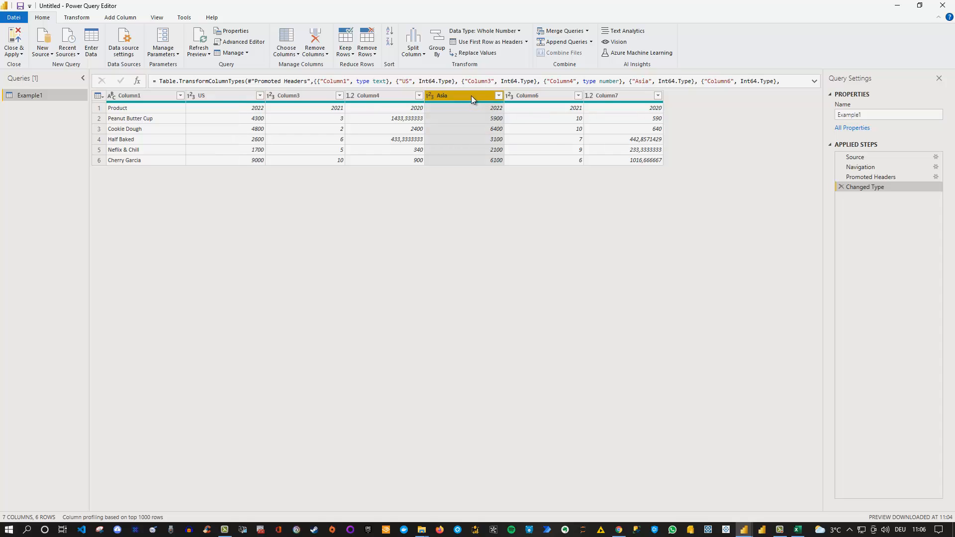
{"action": "left_click", "coordinate": [222, 95]}
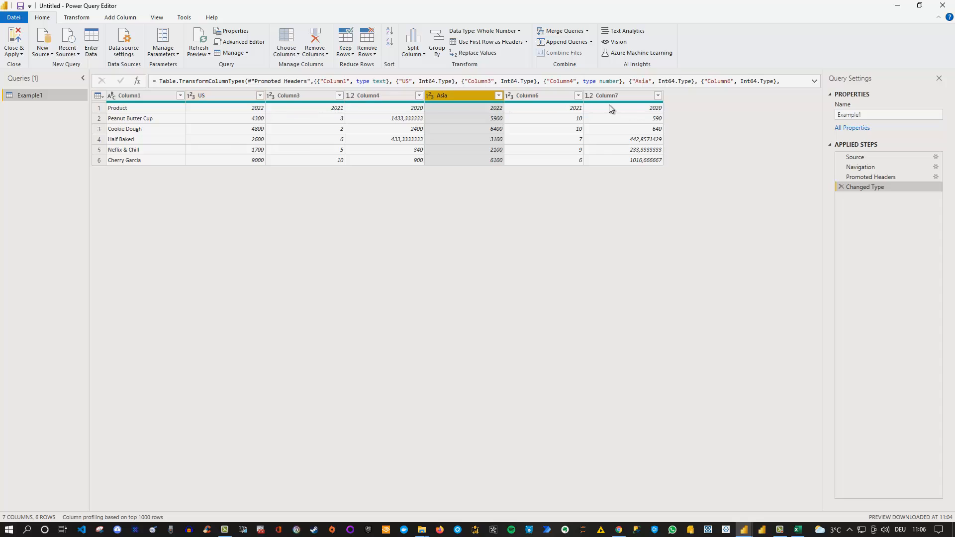
{"action": "mouse_move", "coordinate": [221, 121]}
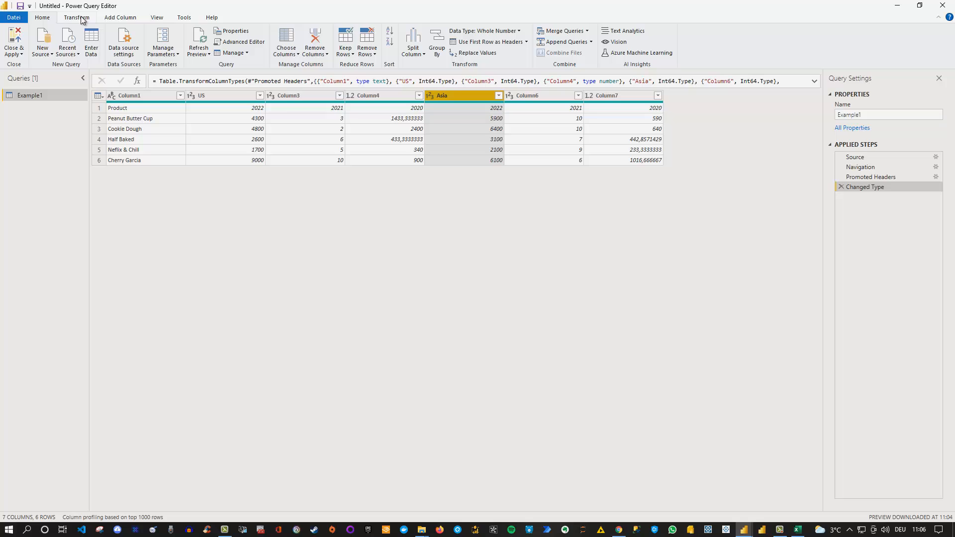
Step: Demote the headers with Use Headers as First Row, leaving Column1–Column7 names on top
{"action": "left_click", "coordinate": [77, 17]}
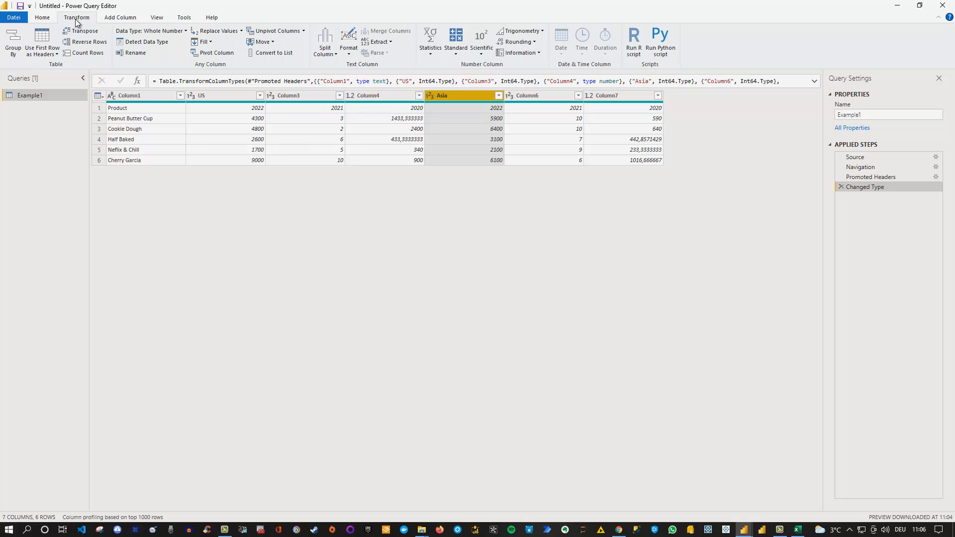
{"action": "left_click", "coordinate": [41, 49]}
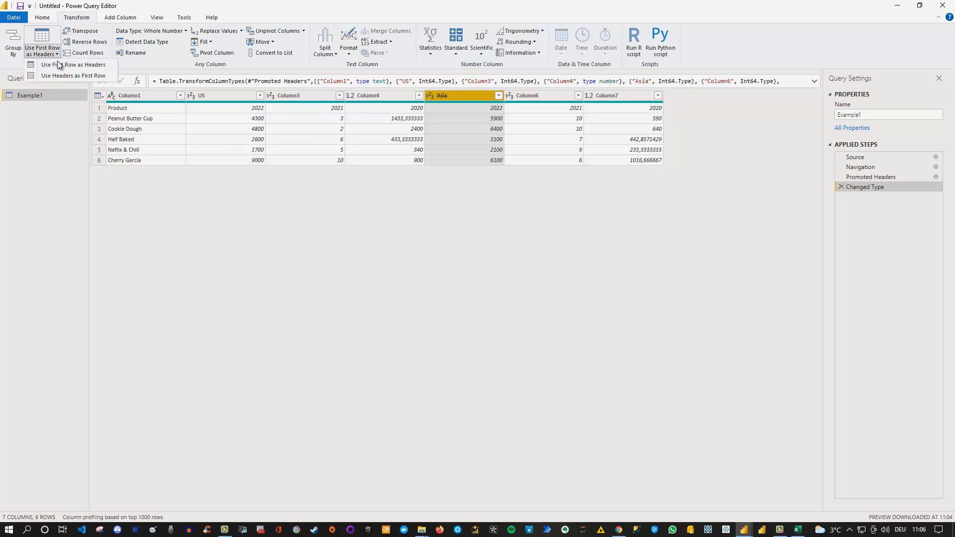
{"action": "mouse_move", "coordinate": [72, 74]}
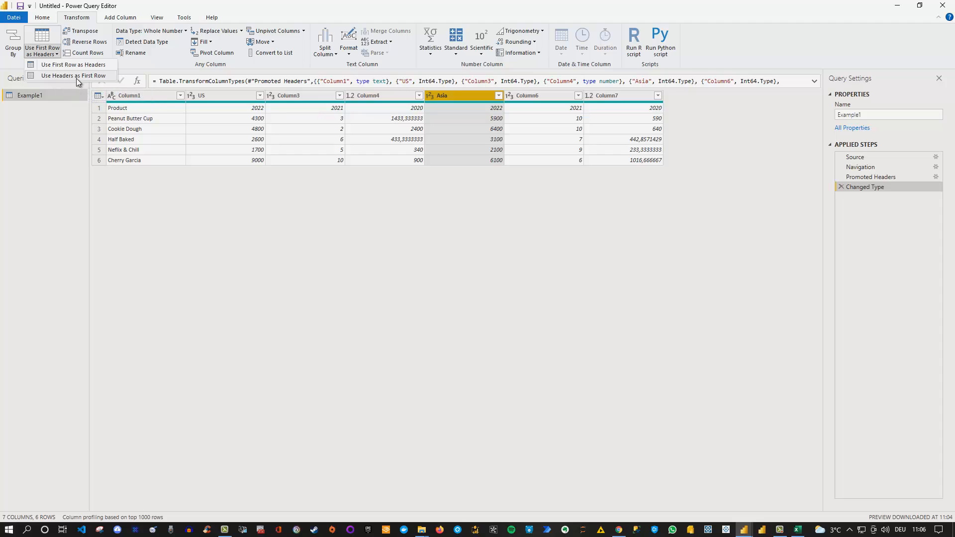
{"action": "mouse_move", "coordinate": [103, 82]}
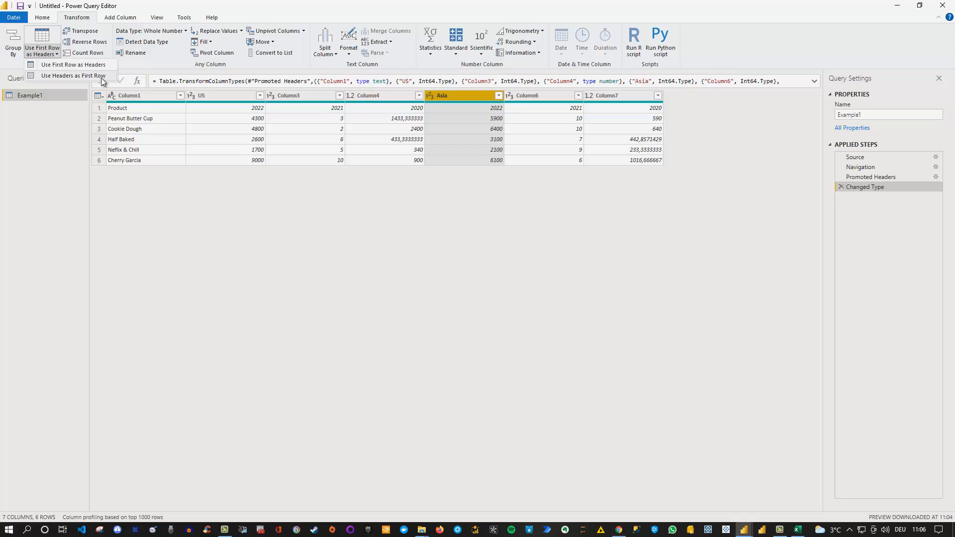
{"action": "left_click", "coordinate": [74, 75]}
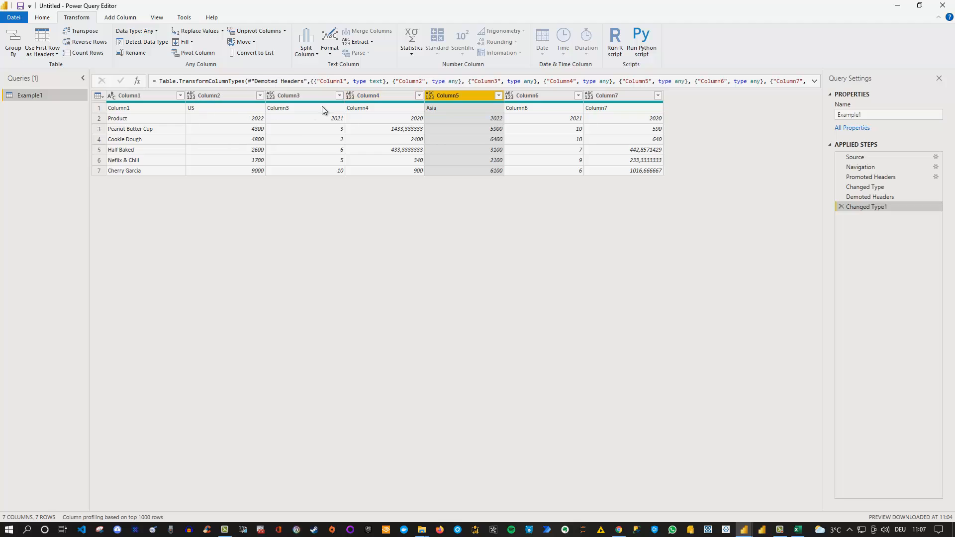
{"action": "mouse_move", "coordinate": [334, 112]}
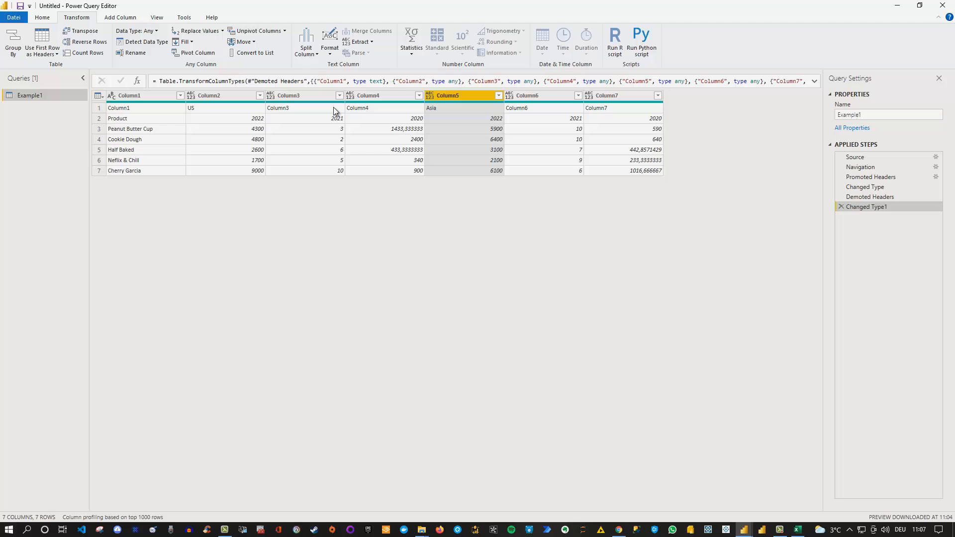
{"action": "mouse_move", "coordinate": [787, 162]}
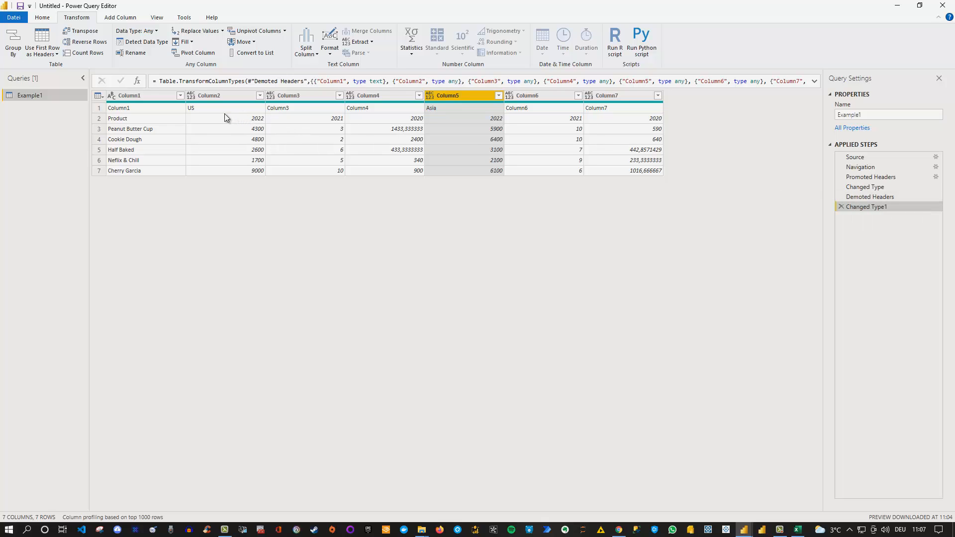
{"action": "mouse_move", "coordinate": [210, 117]}
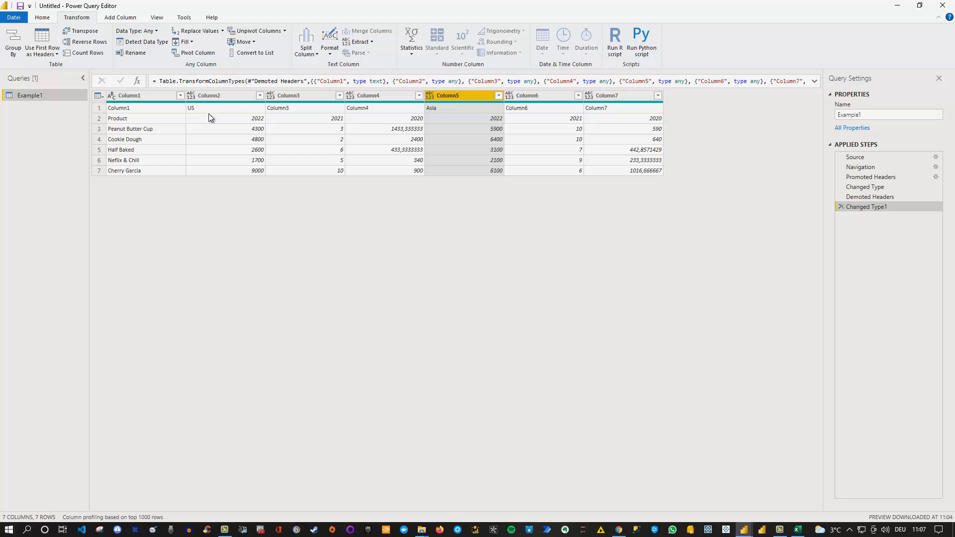
Step: Transpose the table so regions and years run down Column1 and products run across
{"action": "left_click", "coordinate": [129, 95]}
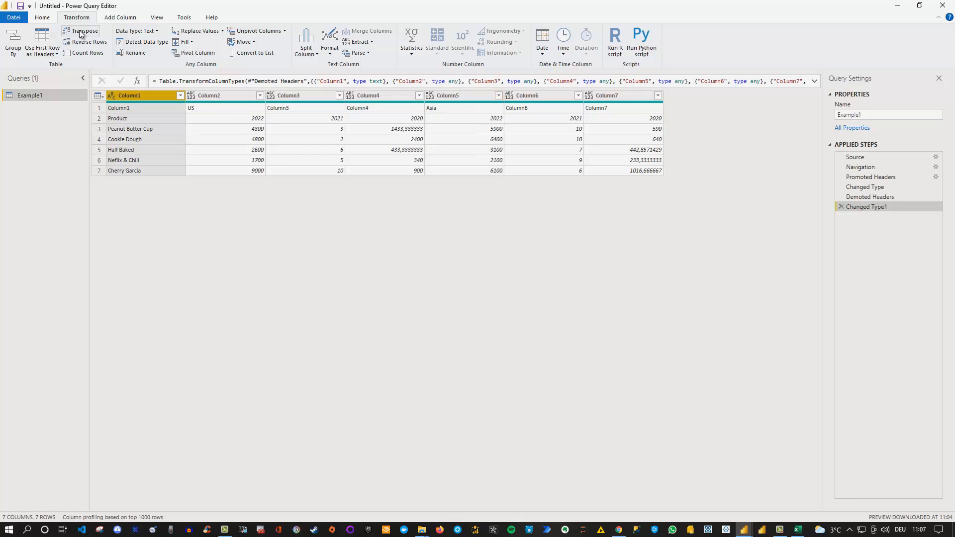
{"action": "left_click", "coordinate": [82, 31]}
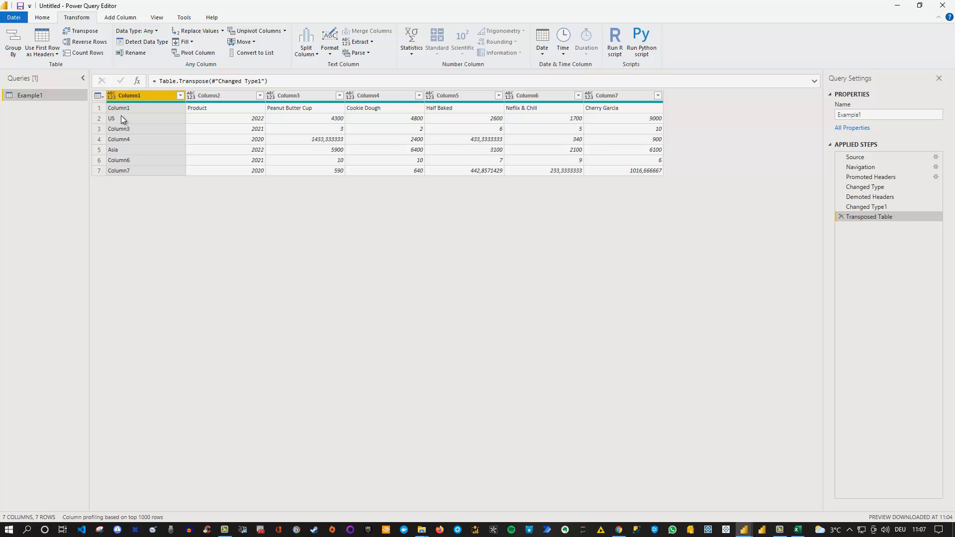
{"action": "mouse_move", "coordinate": [123, 139]}
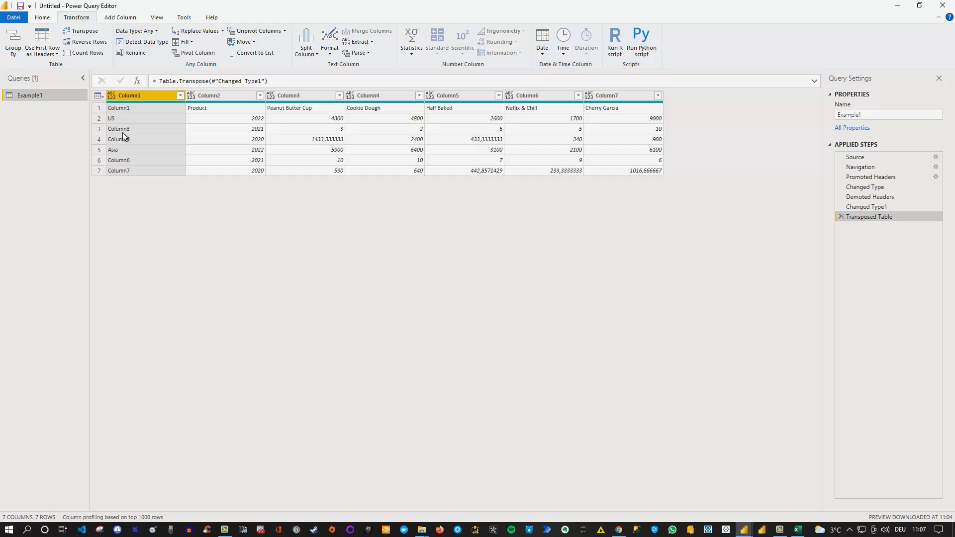
{"action": "mouse_move", "coordinate": [115, 160]}
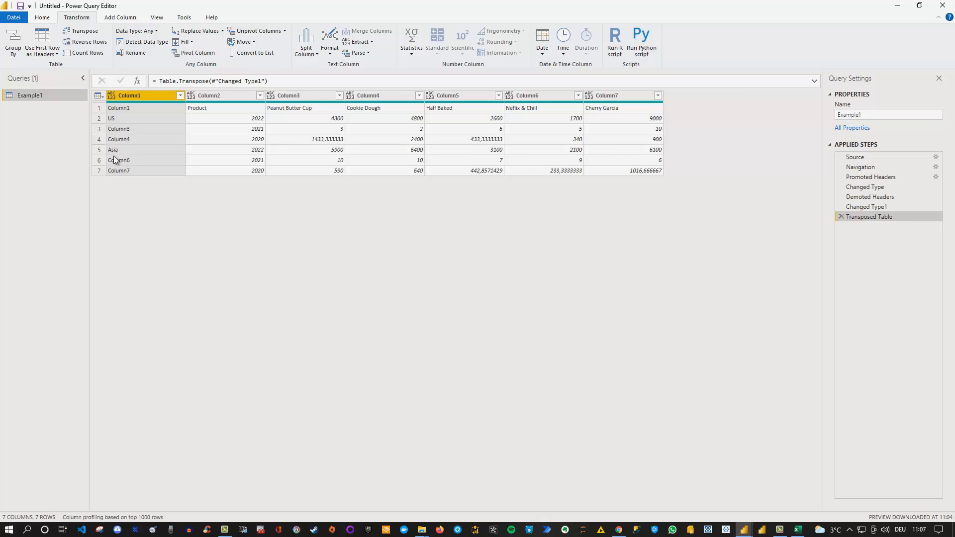
{"action": "mouse_move", "coordinate": [116, 150]}
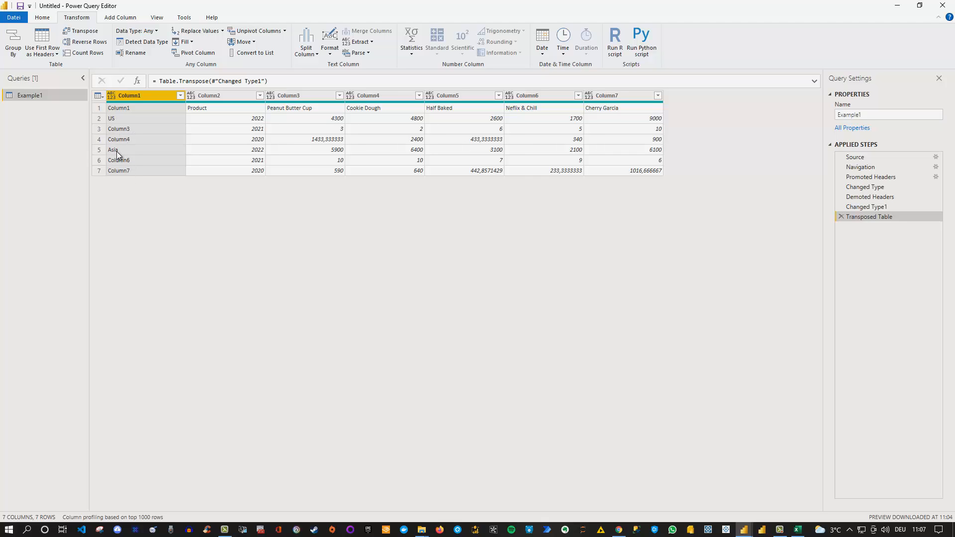
{"action": "mouse_move", "coordinate": [132, 157]}
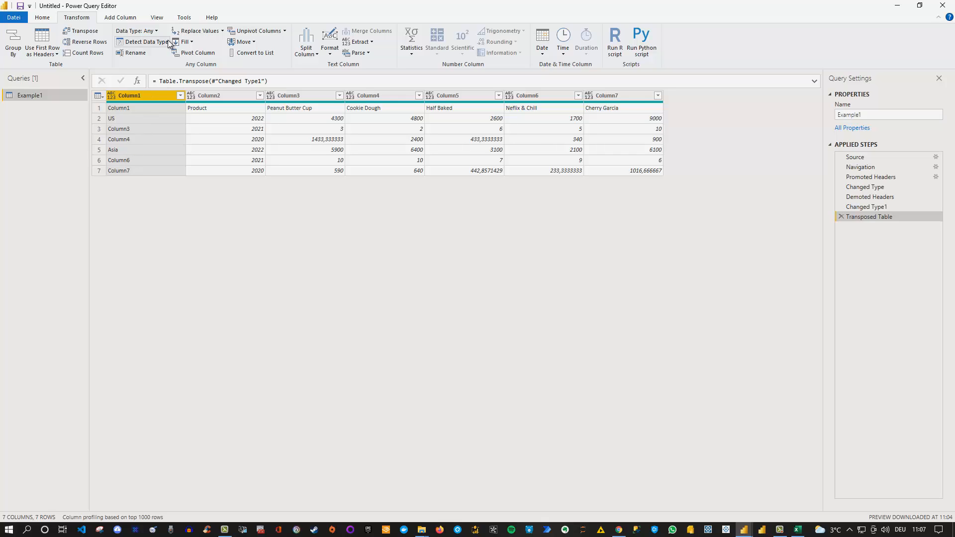
{"action": "left_click", "coordinate": [189, 42]}
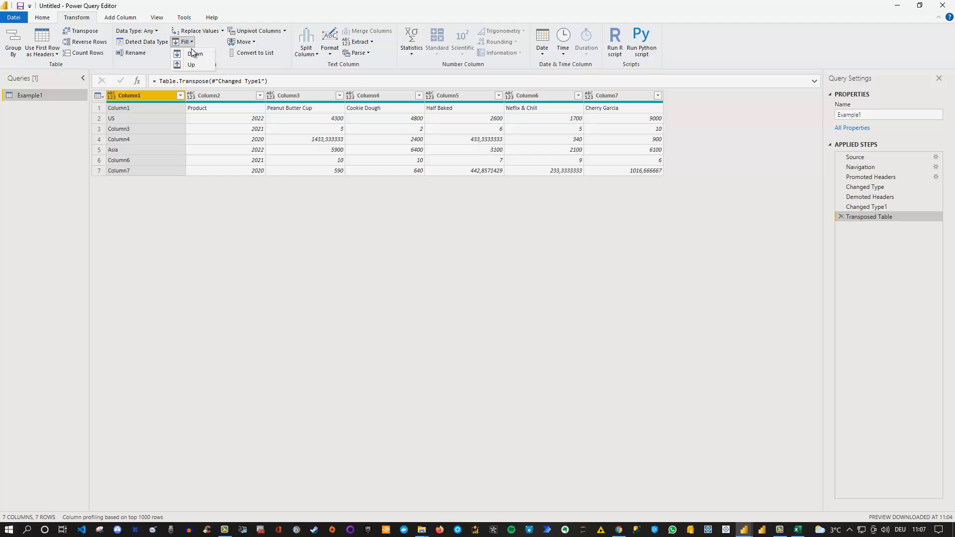
{"action": "mouse_move", "coordinate": [194, 54]}
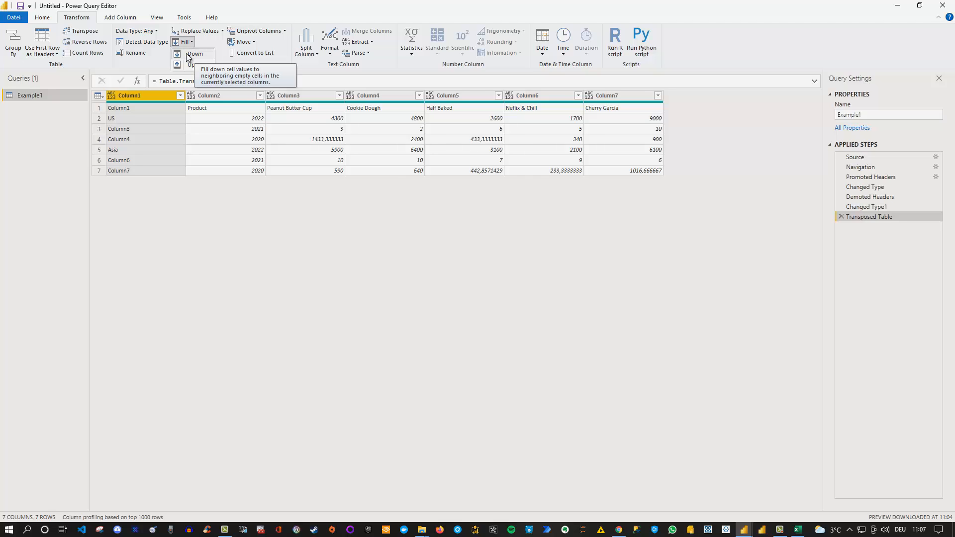
{"action": "left_click", "coordinate": [189, 42]}
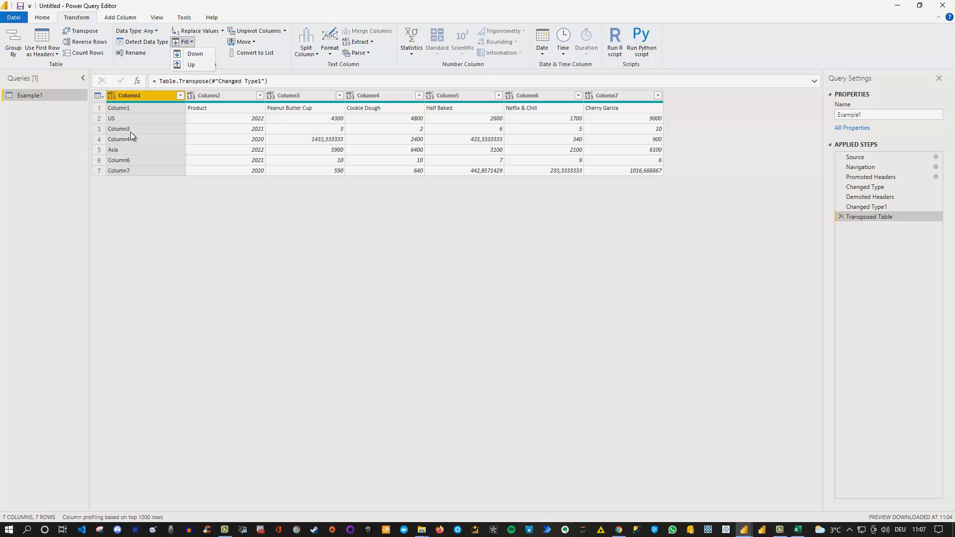
{"action": "mouse_move", "coordinate": [129, 132]}
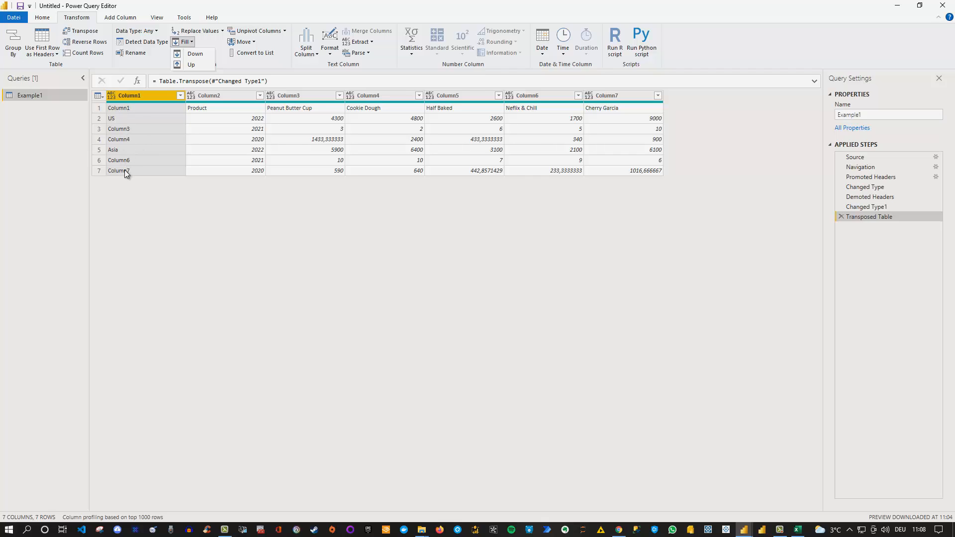
{"action": "mouse_move", "coordinate": [126, 135]}
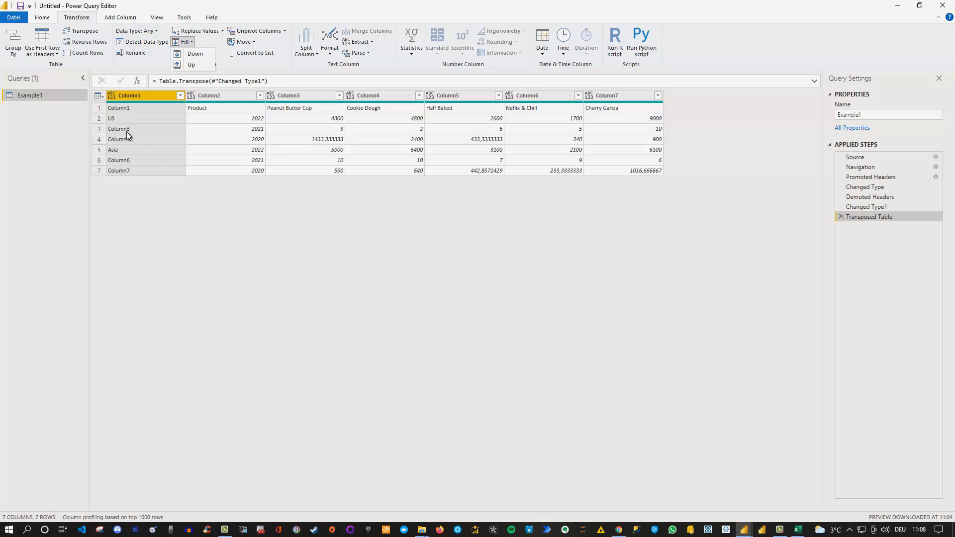
{"action": "mouse_move", "coordinate": [131, 135]}
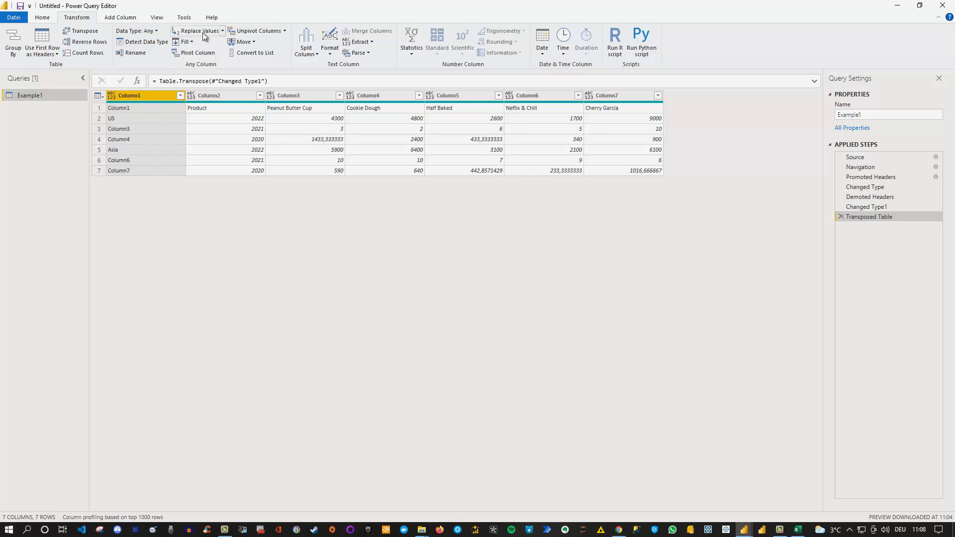
Step: Split Column1 by Non-Digit to Digit, separating 'Column' from its trailing numbers
{"action": "left_click", "coordinate": [222, 31]}
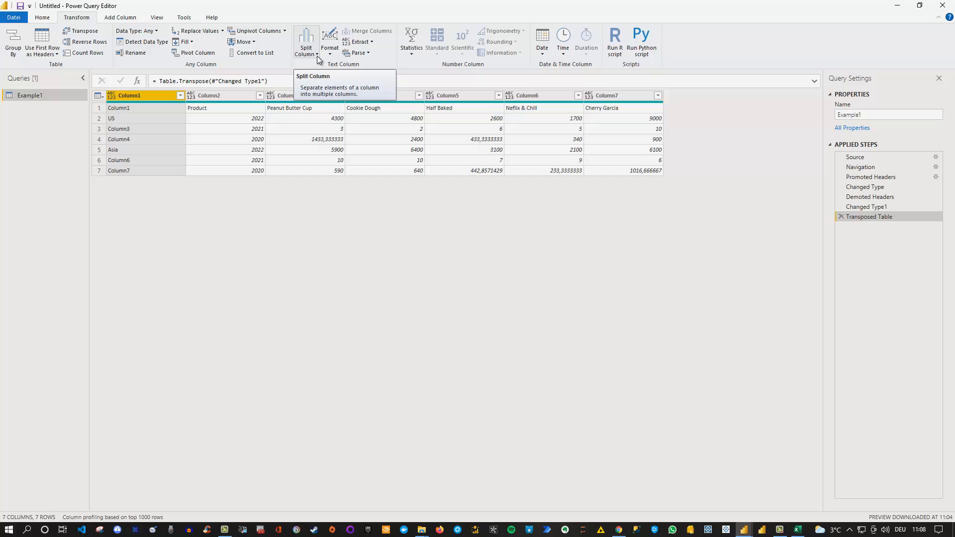
{"action": "left_click", "coordinate": [316, 54]}
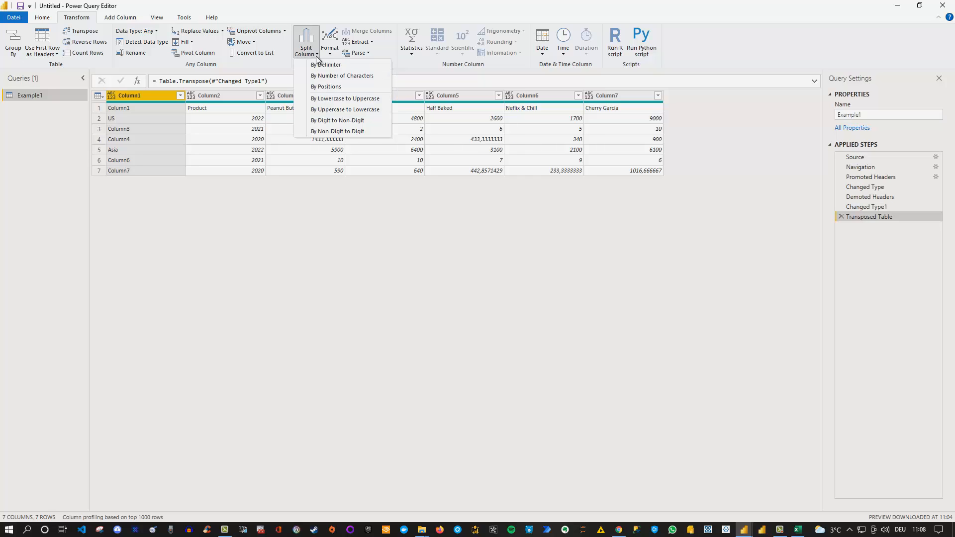
{"action": "mouse_move", "coordinate": [338, 133]}
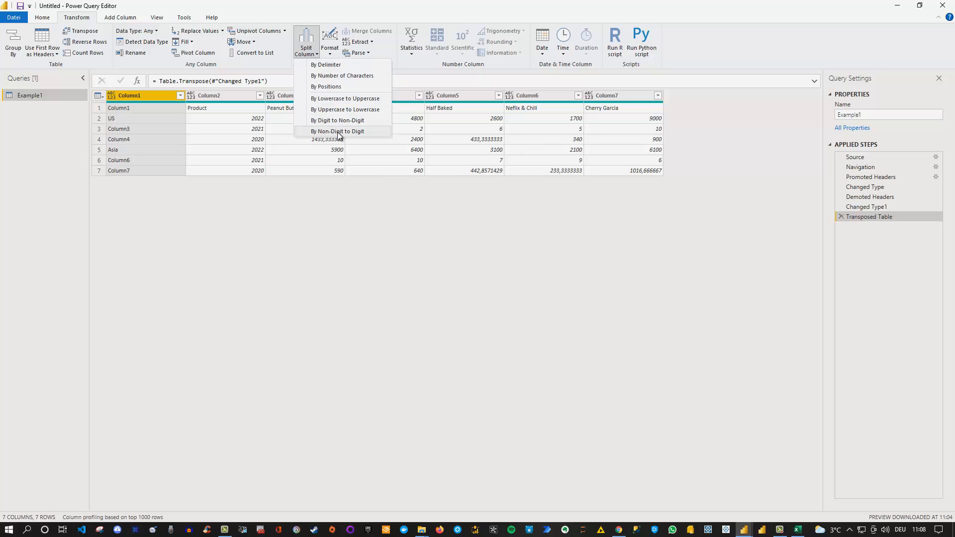
{"action": "mouse_move", "coordinate": [339, 131]}
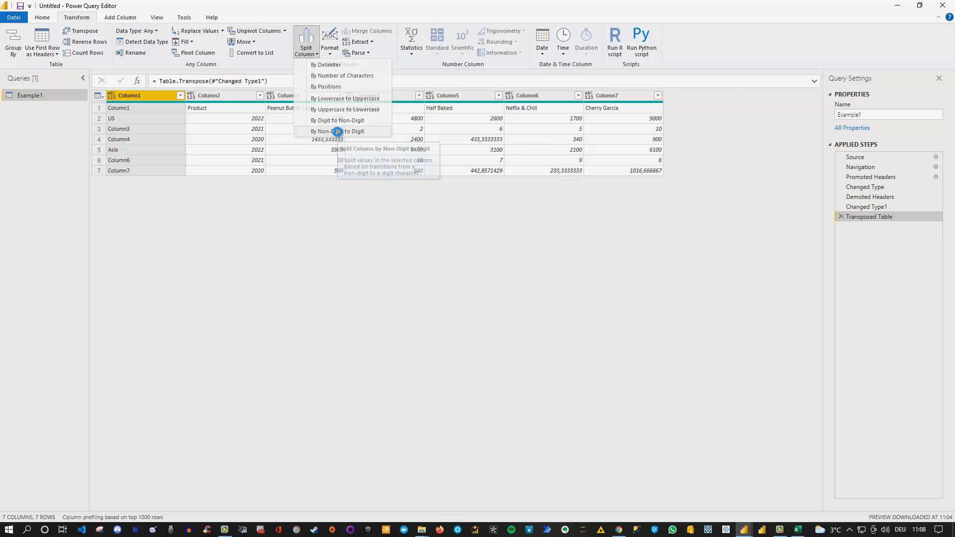
{"action": "left_click", "coordinate": [339, 131]}
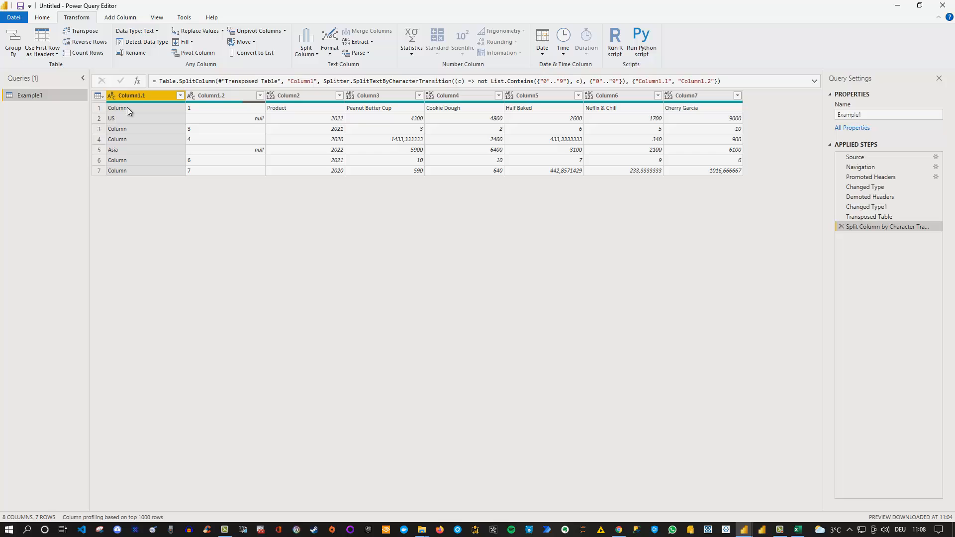
{"action": "mouse_move", "coordinate": [199, 155]}
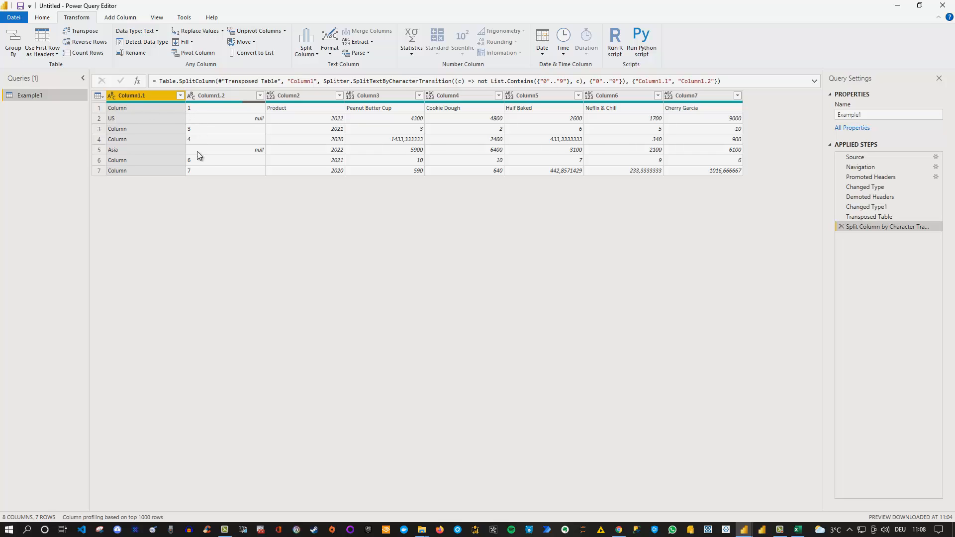
{"action": "mouse_move", "coordinate": [146, 115]}
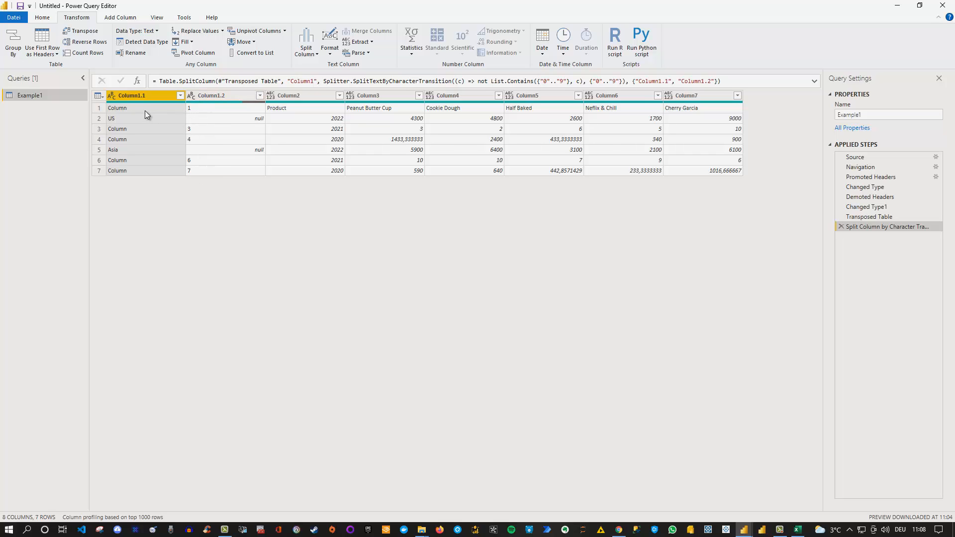
{"action": "mouse_move", "coordinate": [169, 114]}
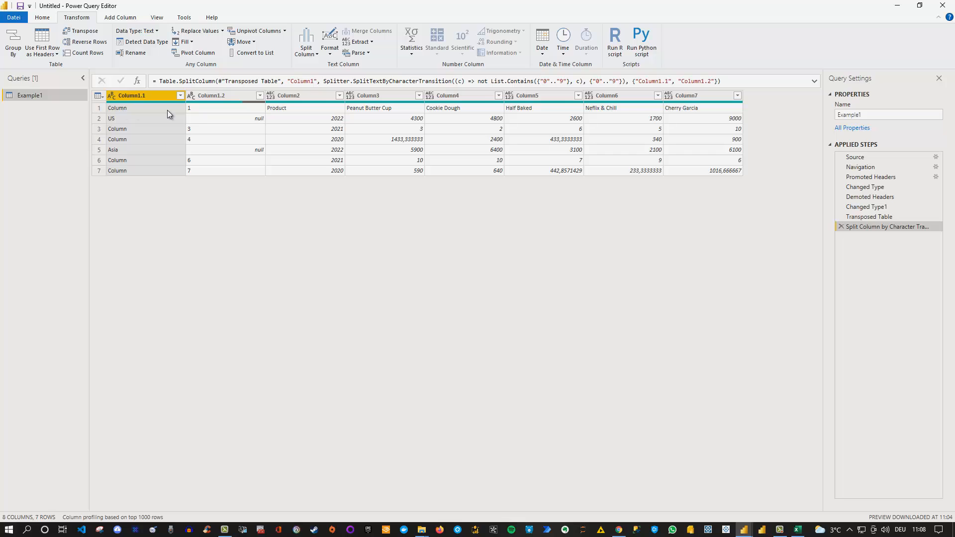
Step: Remove the Column1.2 column of leftover digits
{"action": "right_click", "coordinate": [213, 95]}
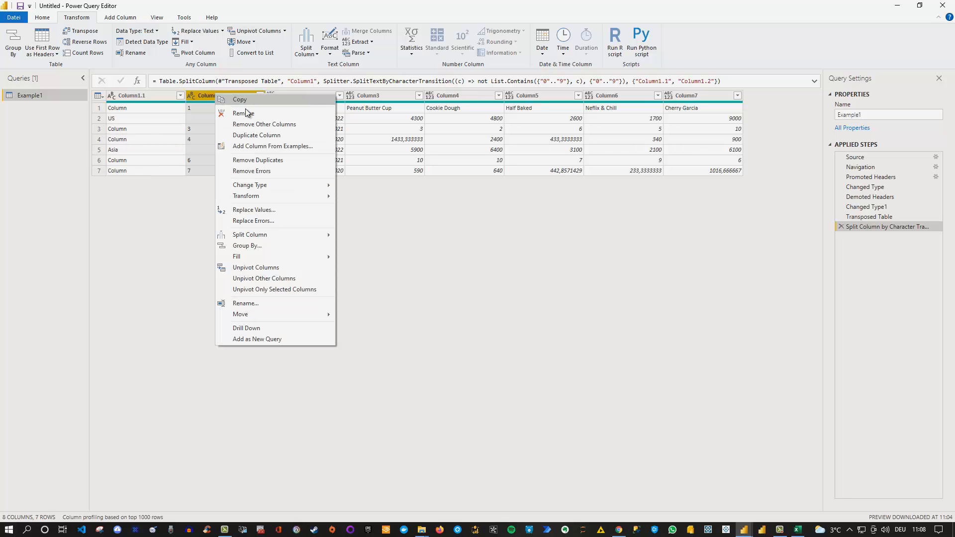
{"action": "left_click", "coordinate": [243, 113]}
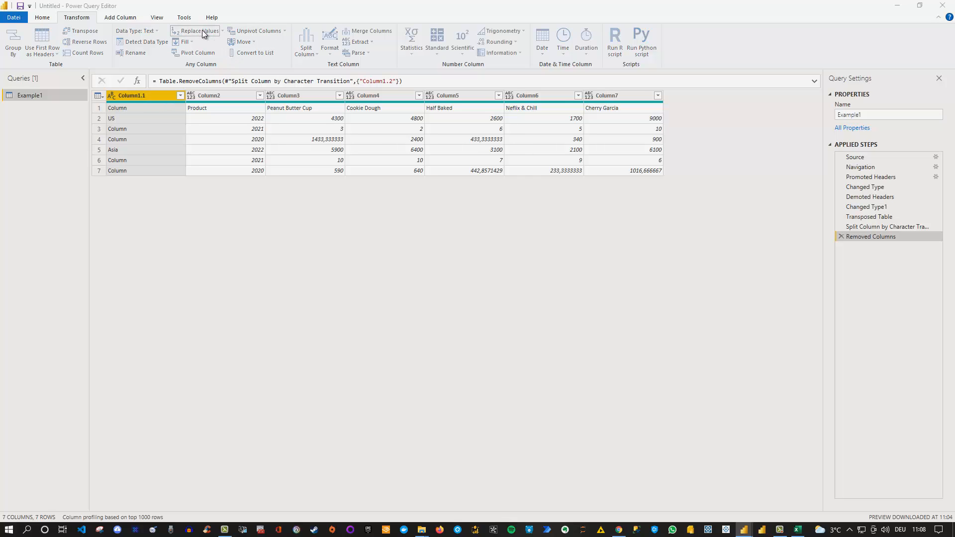
Step: Replace every 'Column' entry in Column1.1 with null
{"action": "left_click", "coordinate": [195, 30]}
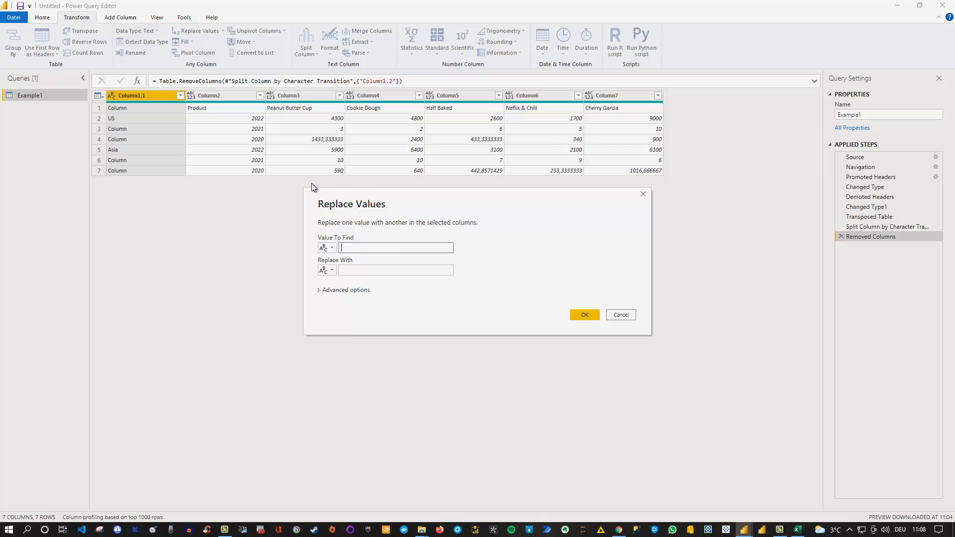
{"action": "type", "text": "Column"}
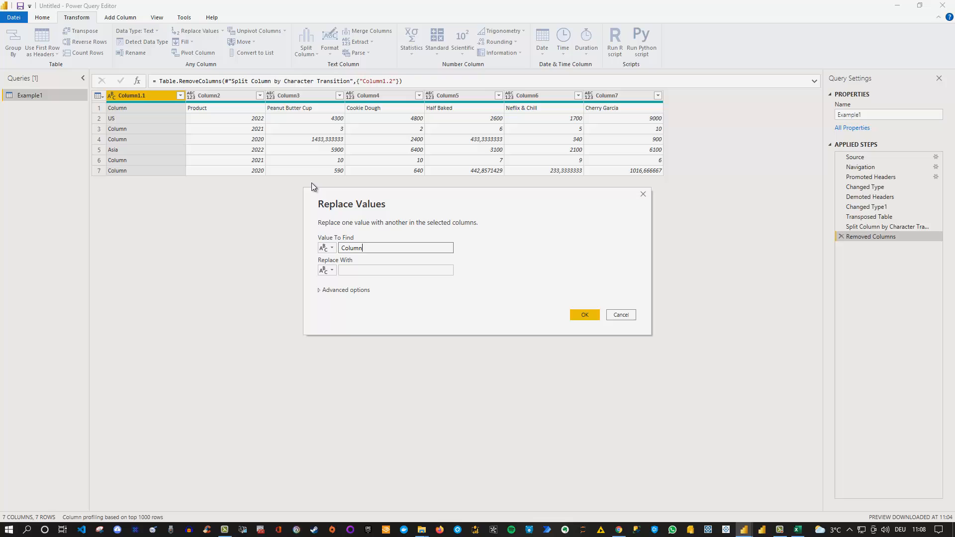
{"action": "left_click", "coordinate": [395, 270]}
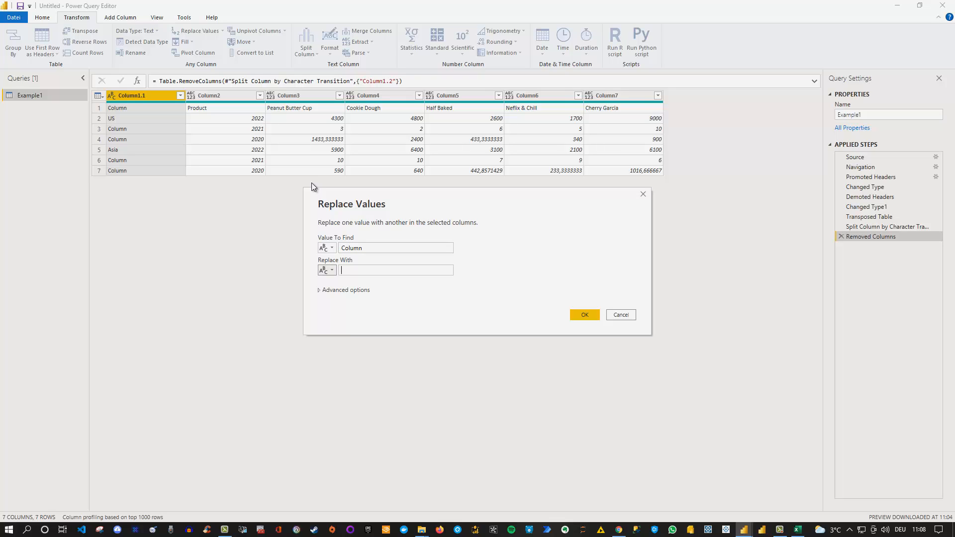
{"action": "type", "text": "null"}
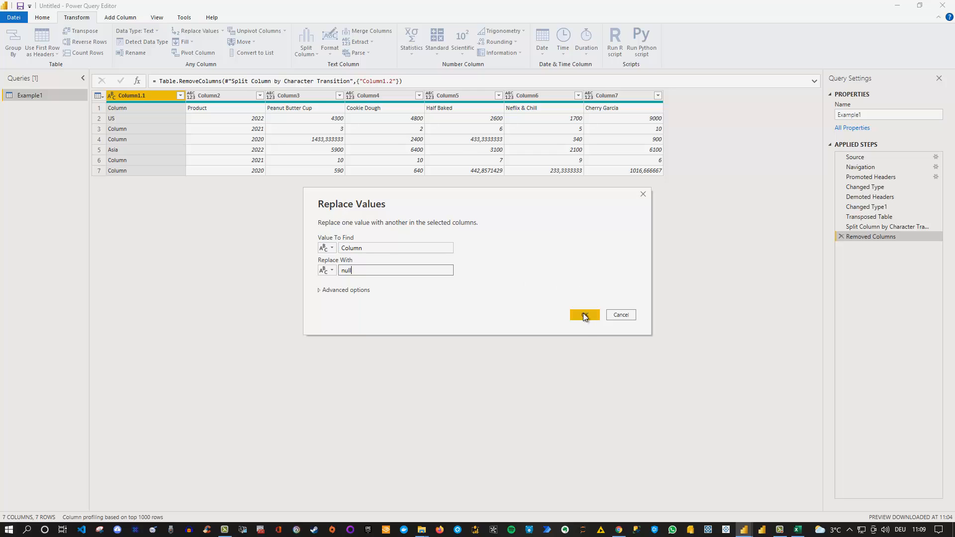
{"action": "left_click", "coordinate": [583, 315]}
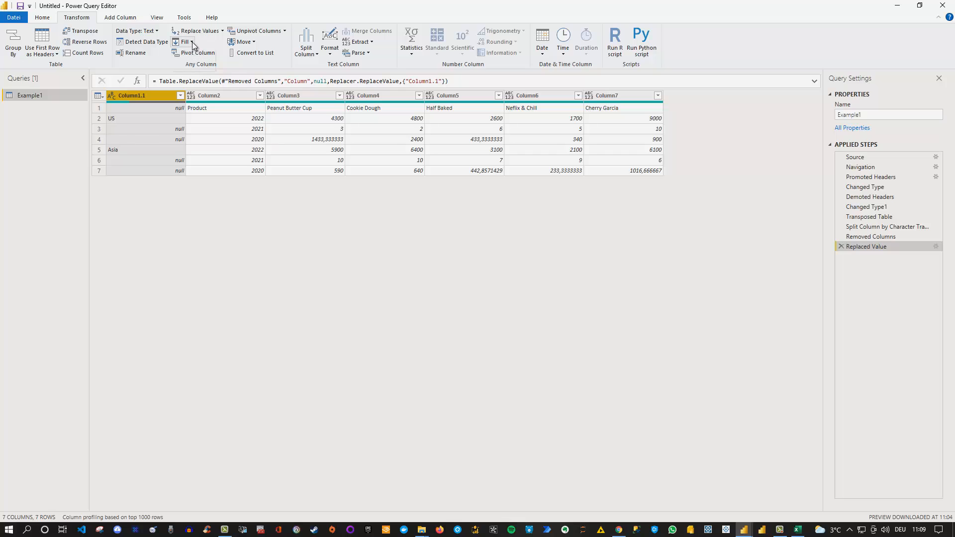
{"action": "left_click", "coordinate": [186, 42]}
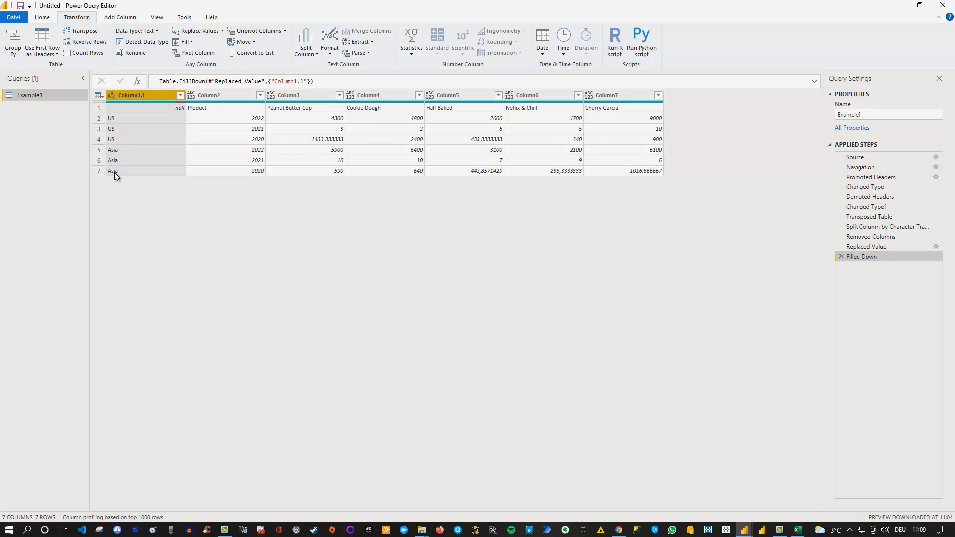
{"action": "mouse_move", "coordinate": [125, 171]}
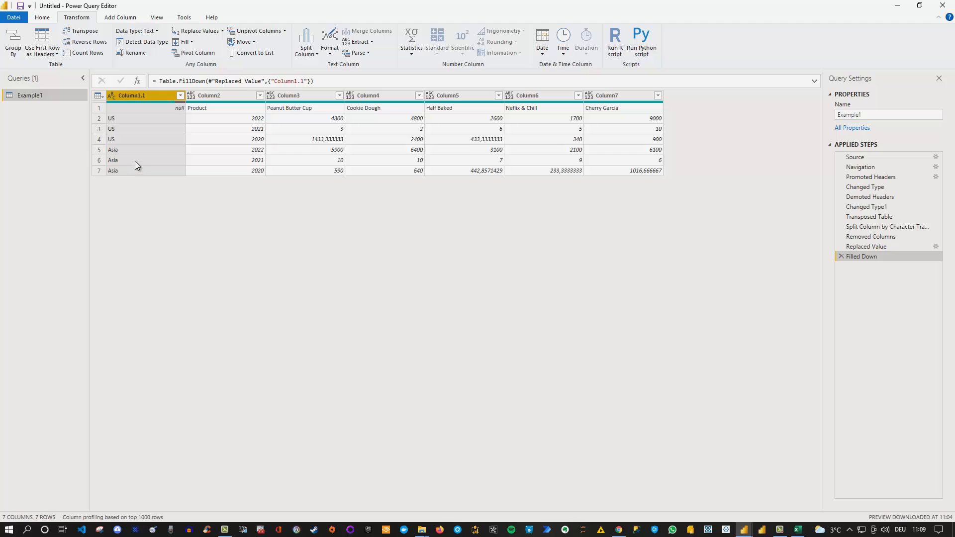
{"action": "mouse_move", "coordinate": [212, 113]}
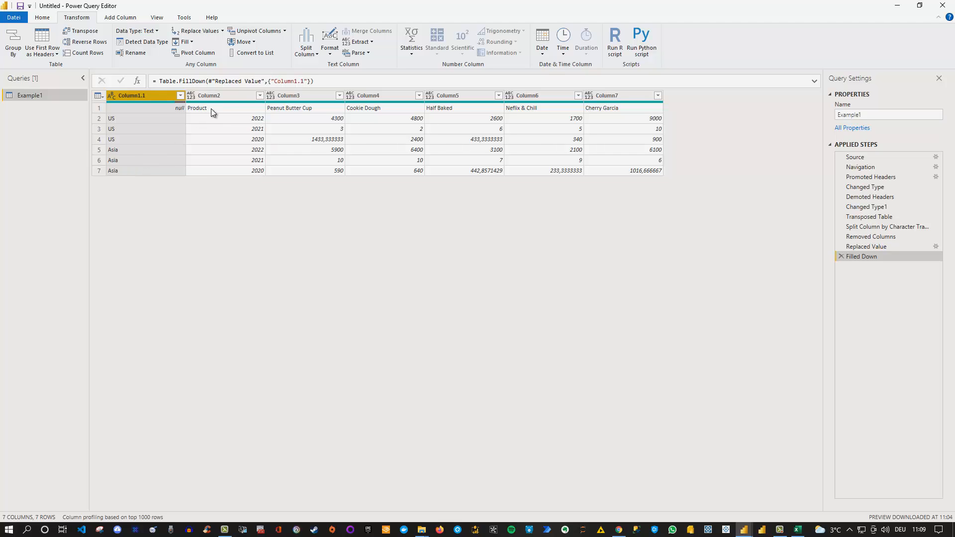
{"action": "left_click", "coordinate": [298, 96]}
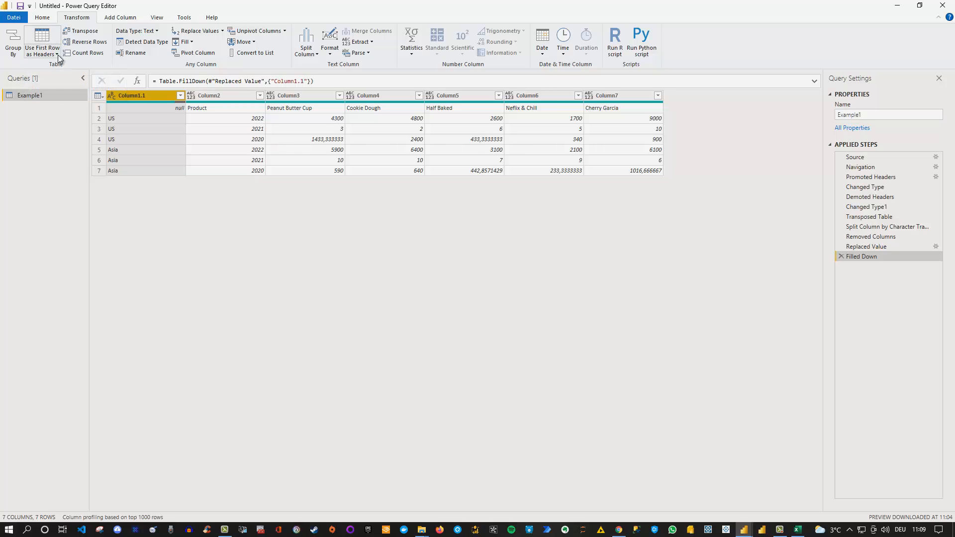
Step: Promote the first row to headers so columns read Product, Peanut Butter Cup, Cookie Dough and other flavours
{"action": "left_click", "coordinate": [58, 53]}
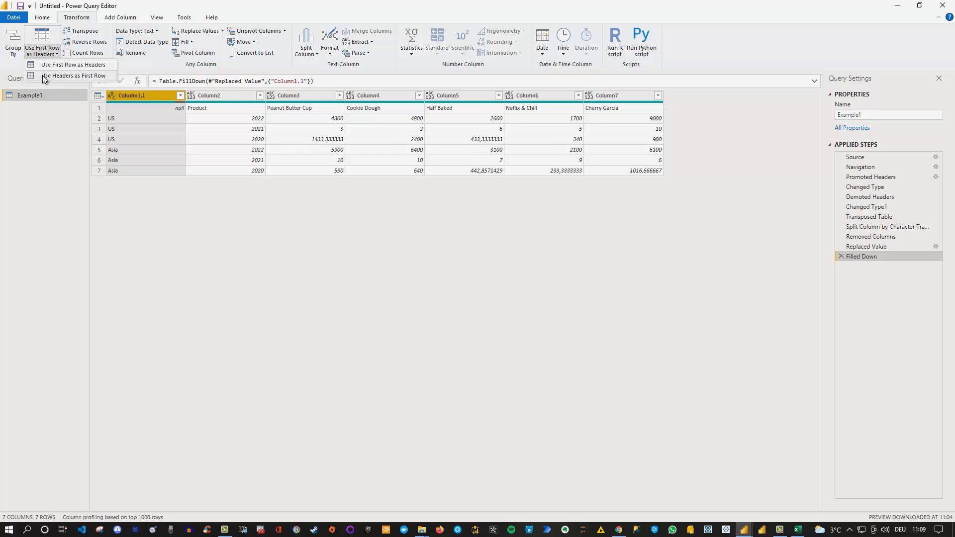
{"action": "mouse_move", "coordinate": [68, 64]}
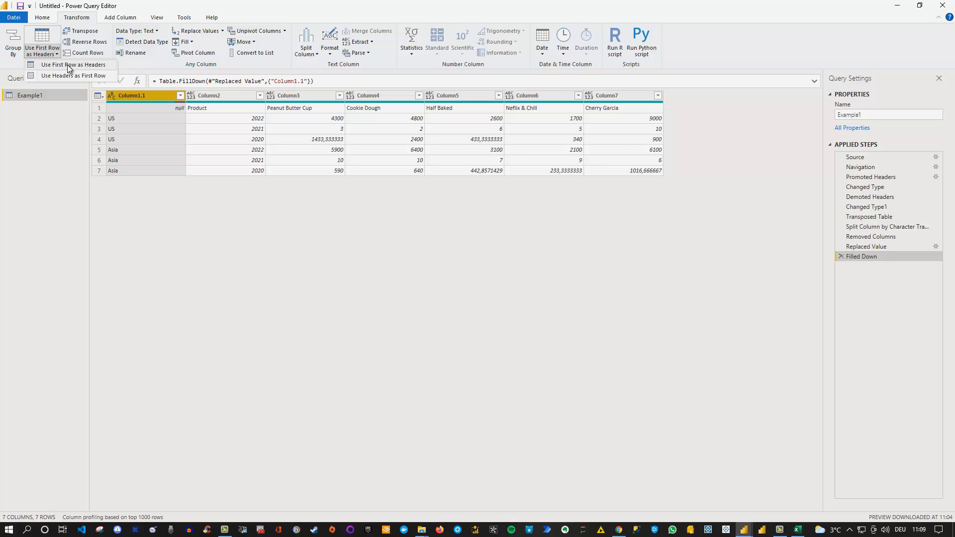
{"action": "left_click", "coordinate": [71, 65]}
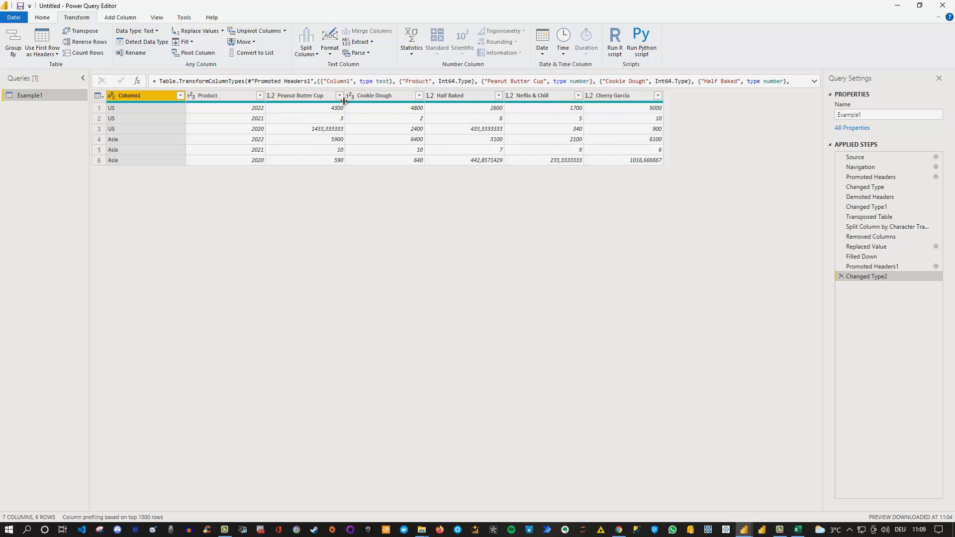
{"action": "left_click", "coordinate": [539, 96]}
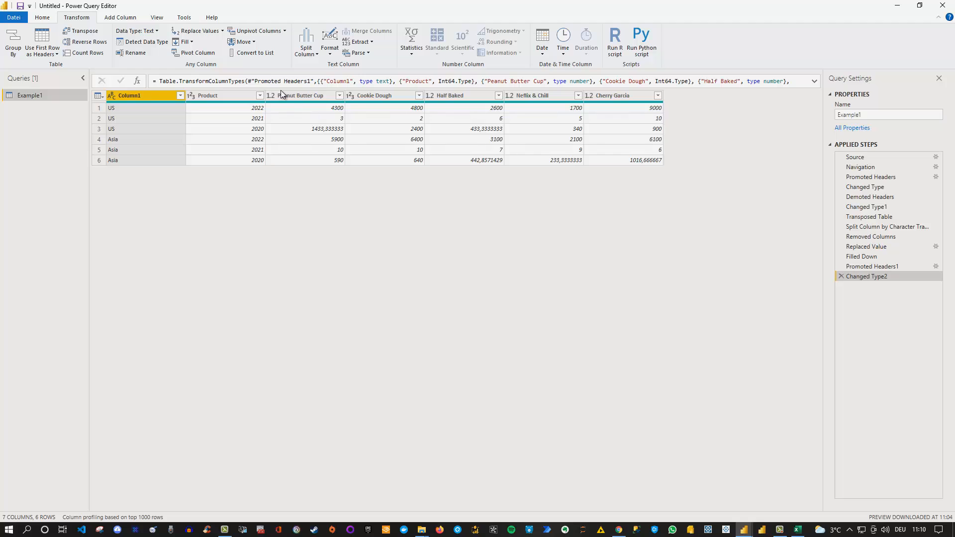
Step: With Column1 and Product selected, Unpivot Other Columns into Attribute and Value pairs
{"action": "left_click", "coordinate": [222, 95]}
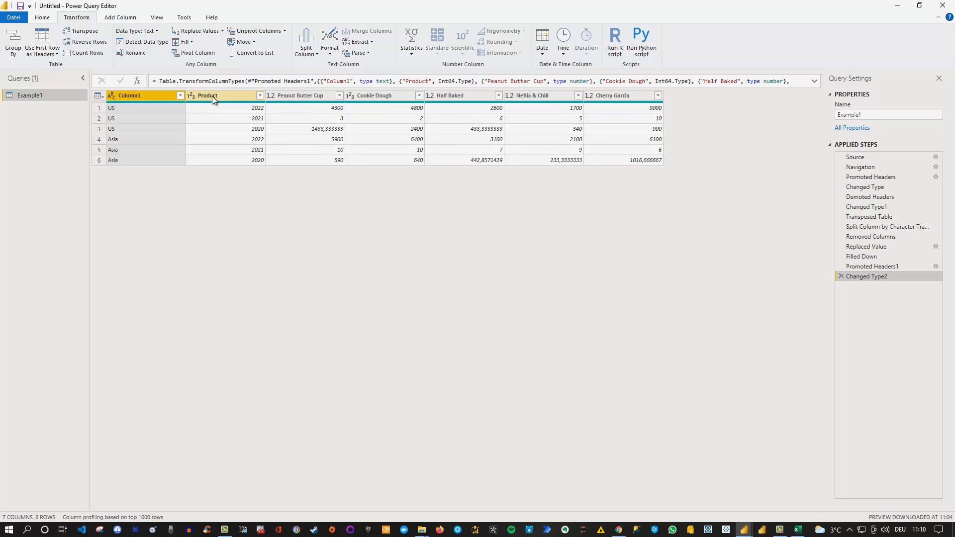
{"action": "left_click", "coordinate": [206, 95]}
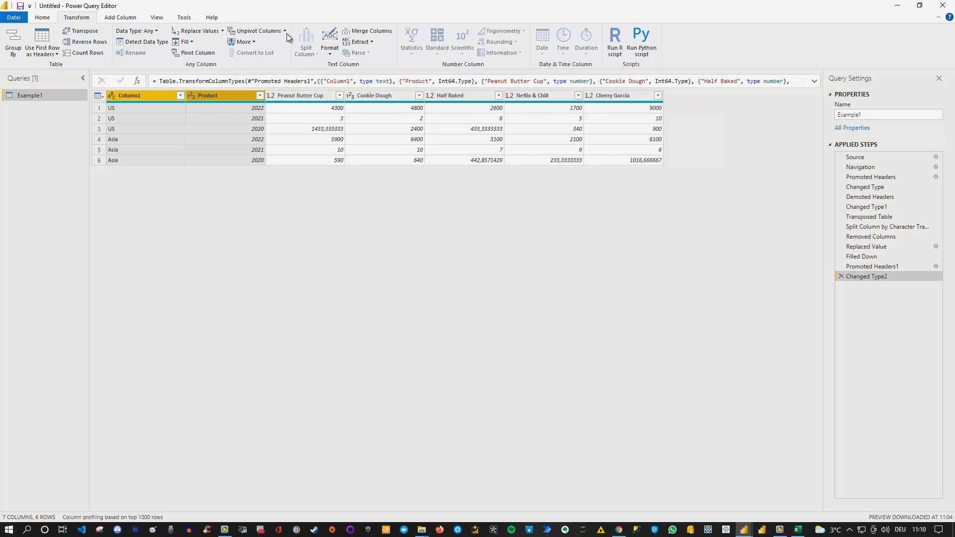
{"action": "left_click", "coordinate": [282, 31]}
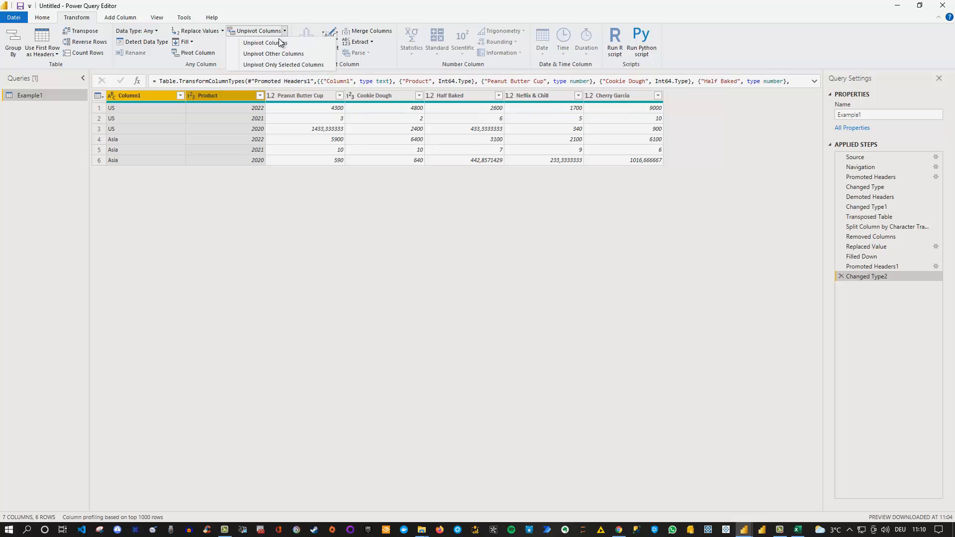
{"action": "mouse_move", "coordinate": [274, 54]}
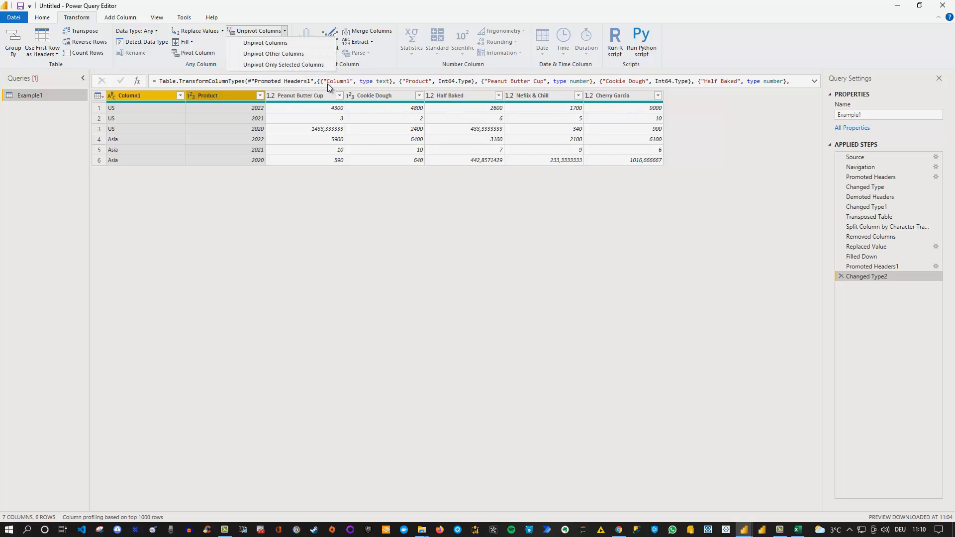
{"action": "mouse_move", "coordinate": [274, 53]}
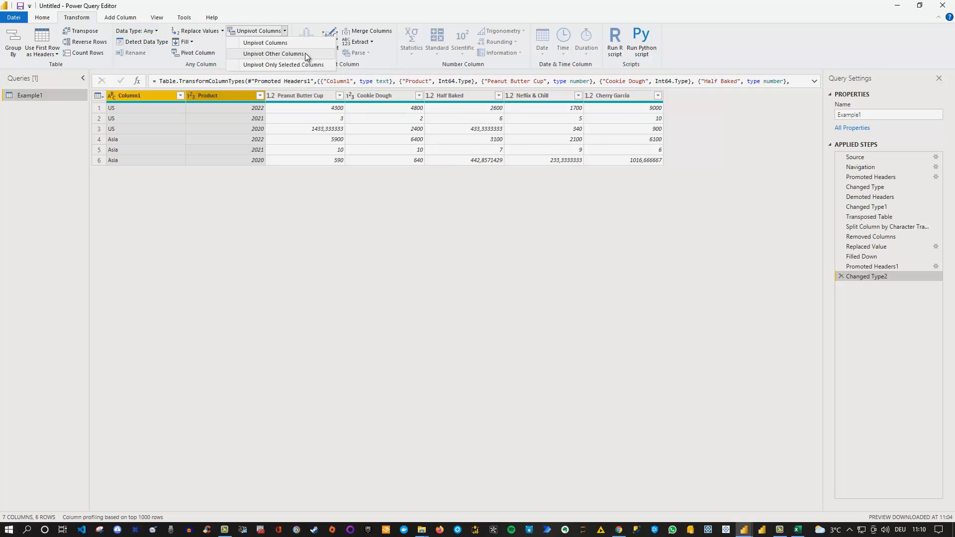
{"action": "left_click", "coordinate": [274, 54]}
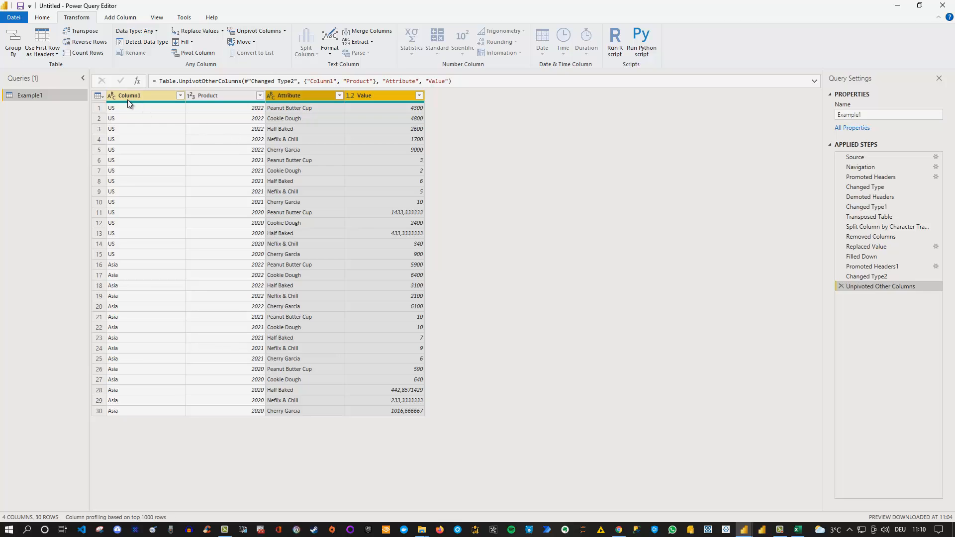
{"action": "left_click", "coordinate": [128, 95]}
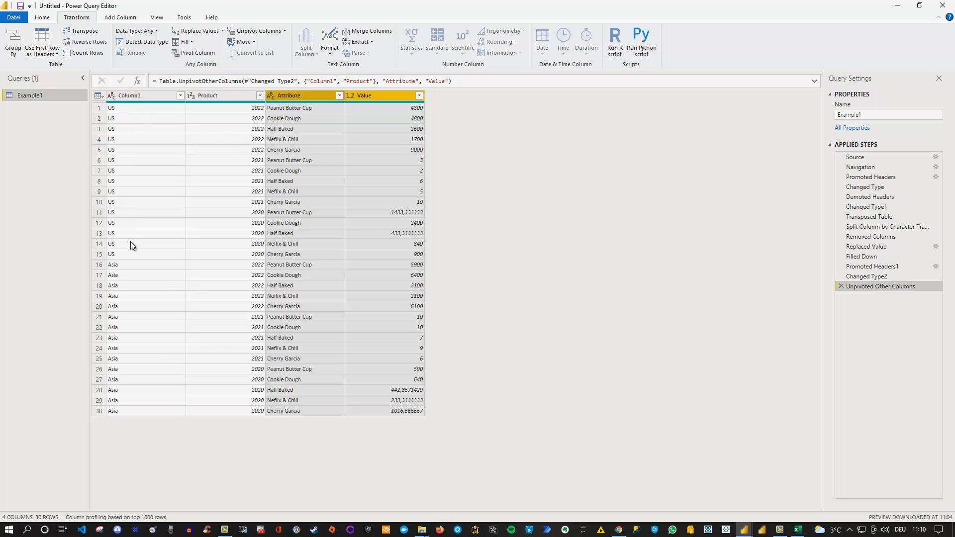
{"action": "mouse_move", "coordinate": [124, 286]}
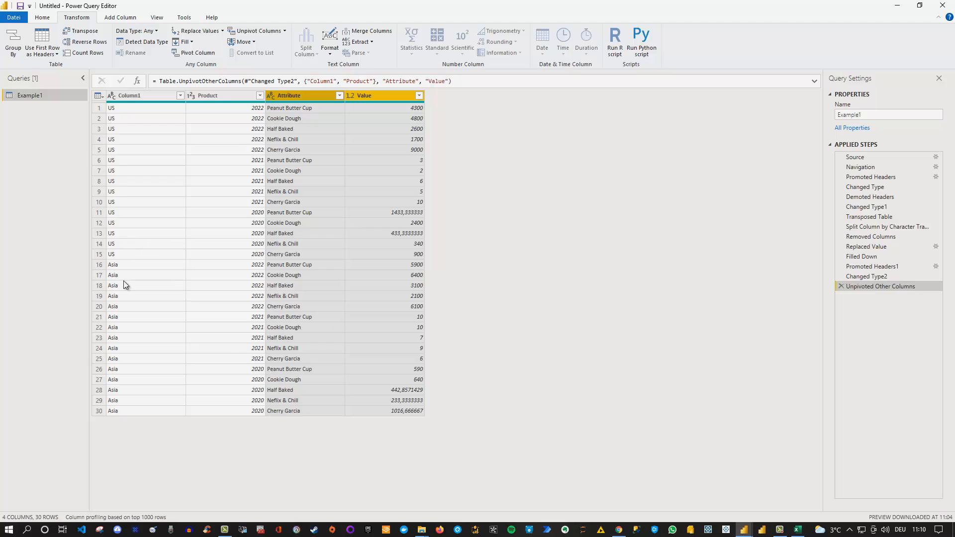
{"action": "mouse_move", "coordinate": [218, 114]}
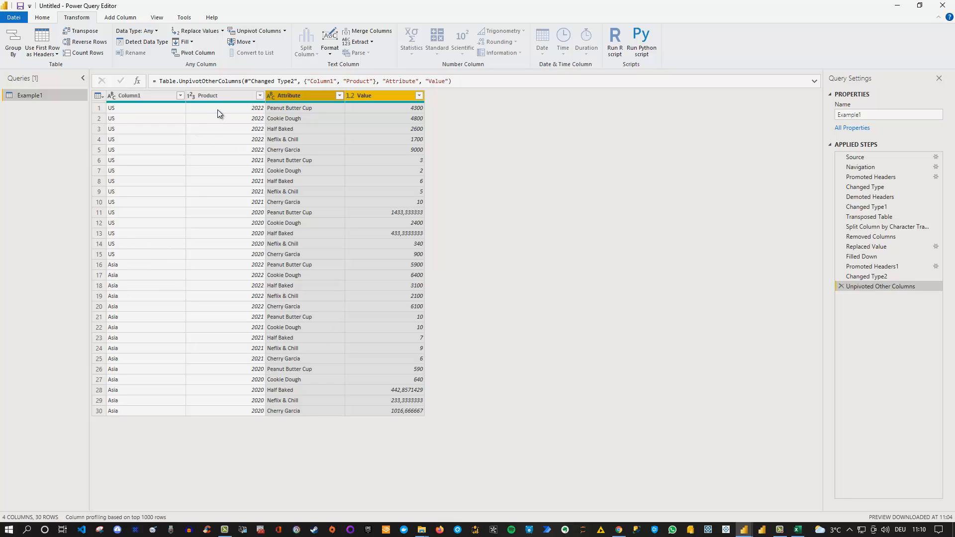
{"action": "mouse_move", "coordinate": [254, 361]}
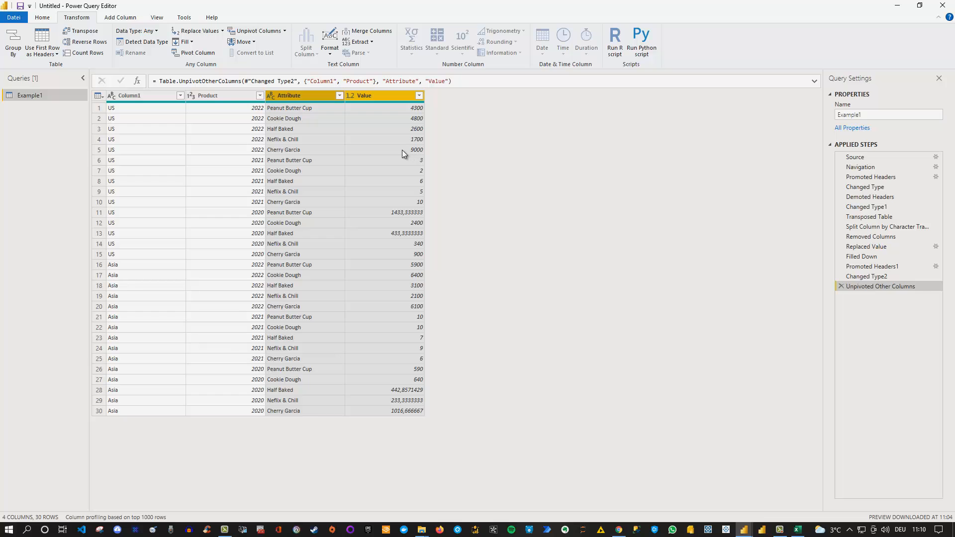
Step: Rename the Column1 header to Regions
{"action": "left_click", "coordinate": [141, 96]}
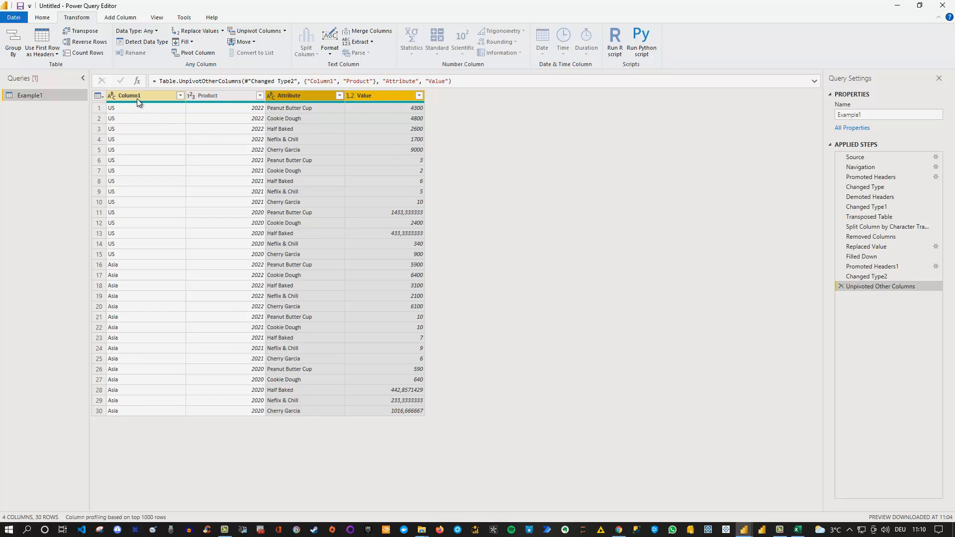
{"action": "double_click", "coordinate": [129, 96]}
{"action": "type", "text": "Continents"}
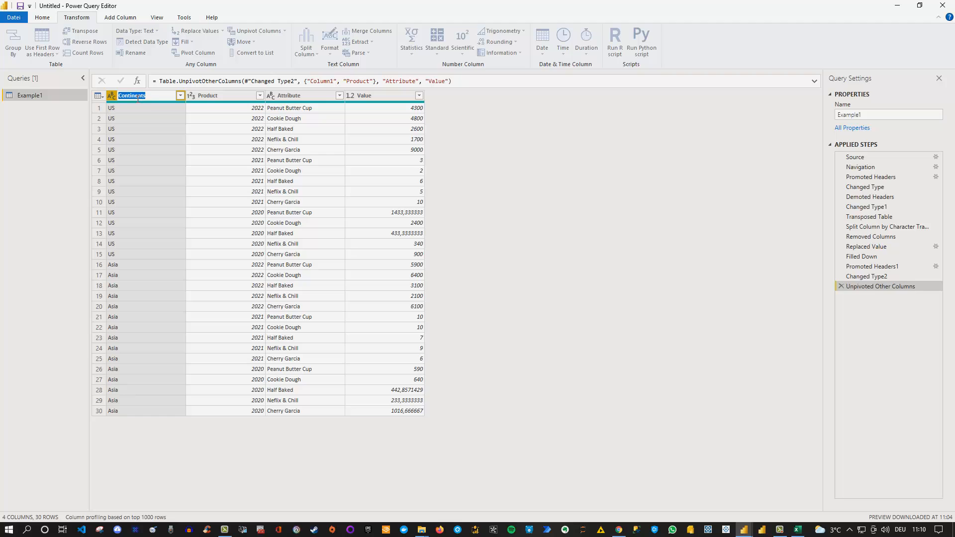
{"action": "type", "text": "Regions"}
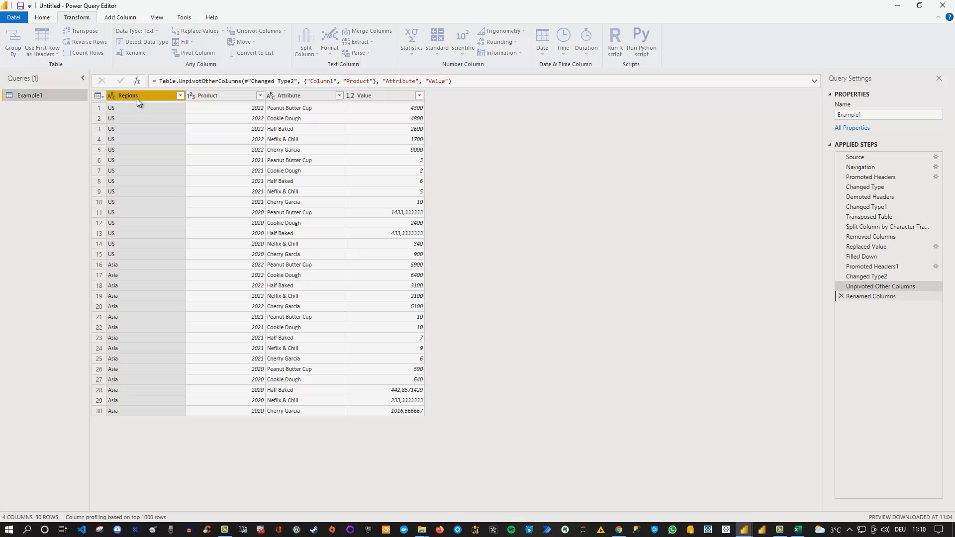
{"action": "left_click", "coordinate": [870, 296]}
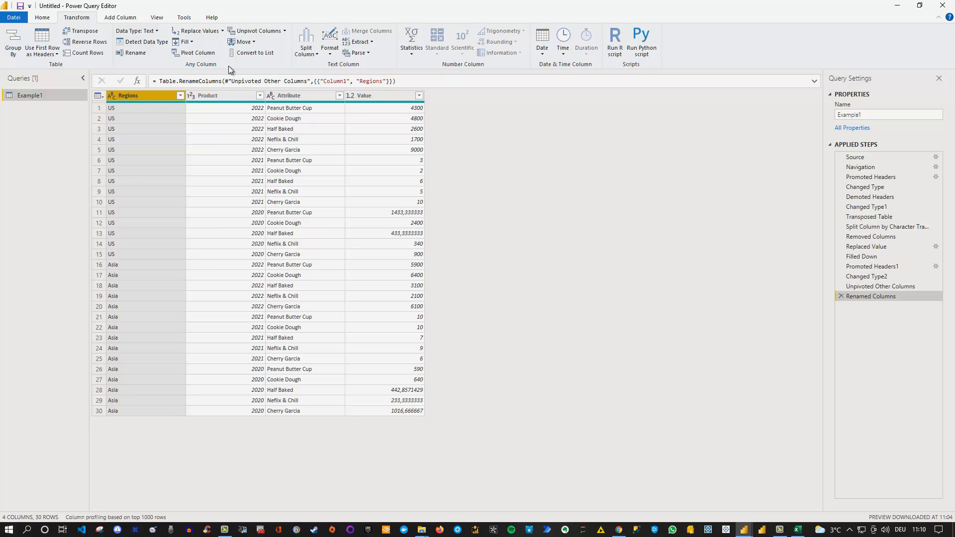
Step: Rename Product to Year and Attribute to Product
{"action": "double_click", "coordinate": [216, 96]}
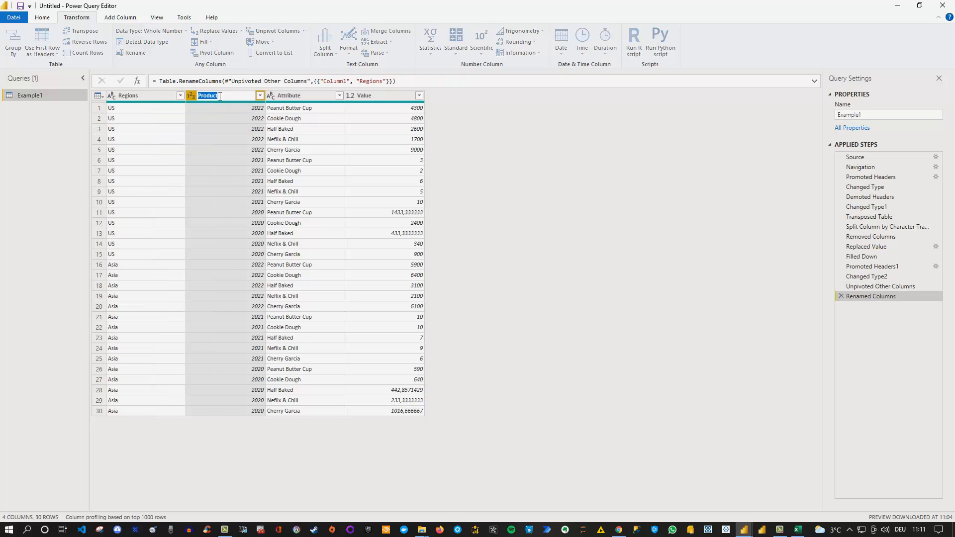
{"action": "type", "text": "Year"}
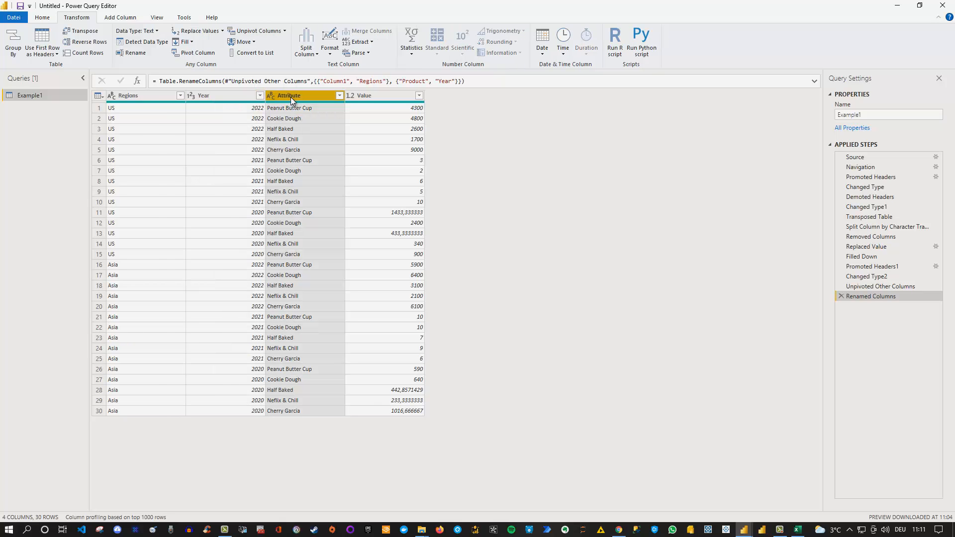
{"action": "double_click", "coordinate": [292, 95]}
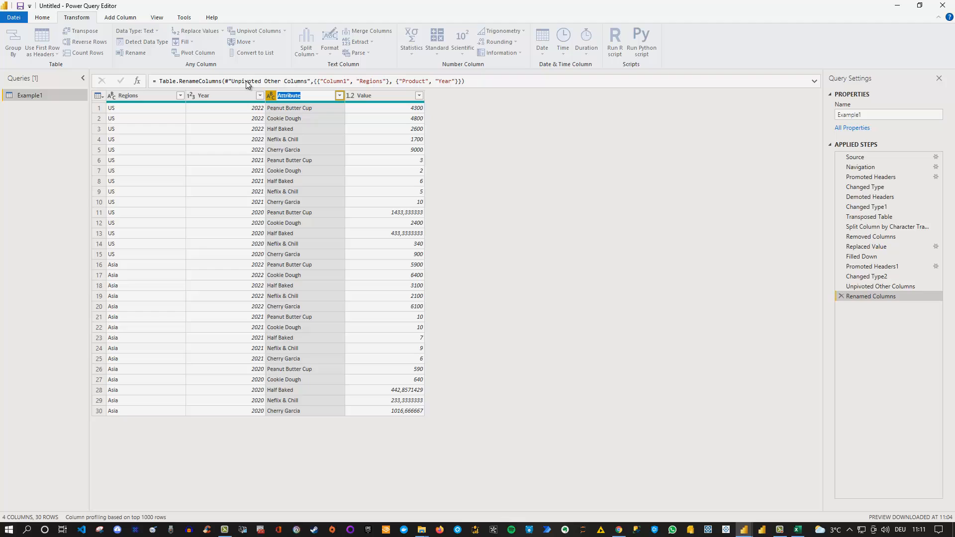
{"action": "type", "text": "Product"}
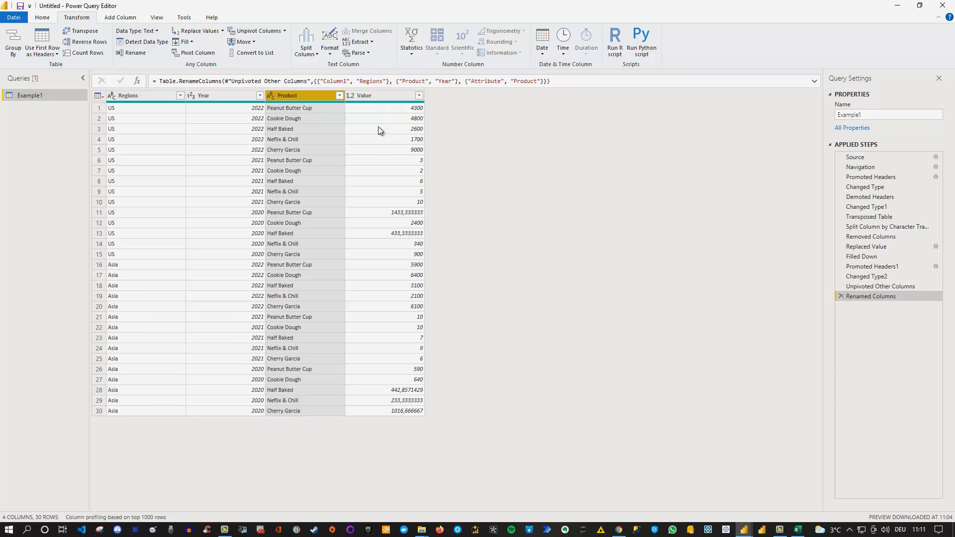
{"action": "mouse_move", "coordinate": [359, 137]}
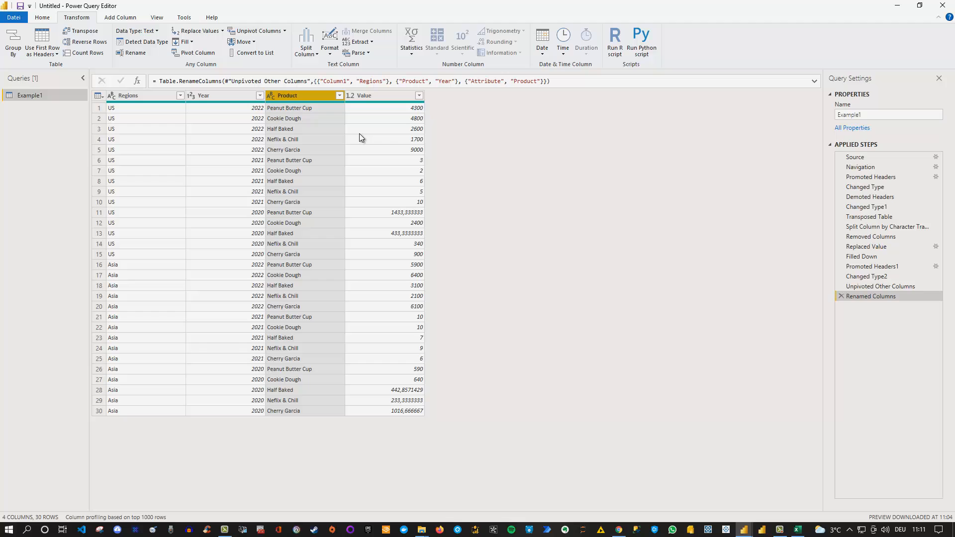
{"action": "mouse_move", "coordinate": [77, 77]}
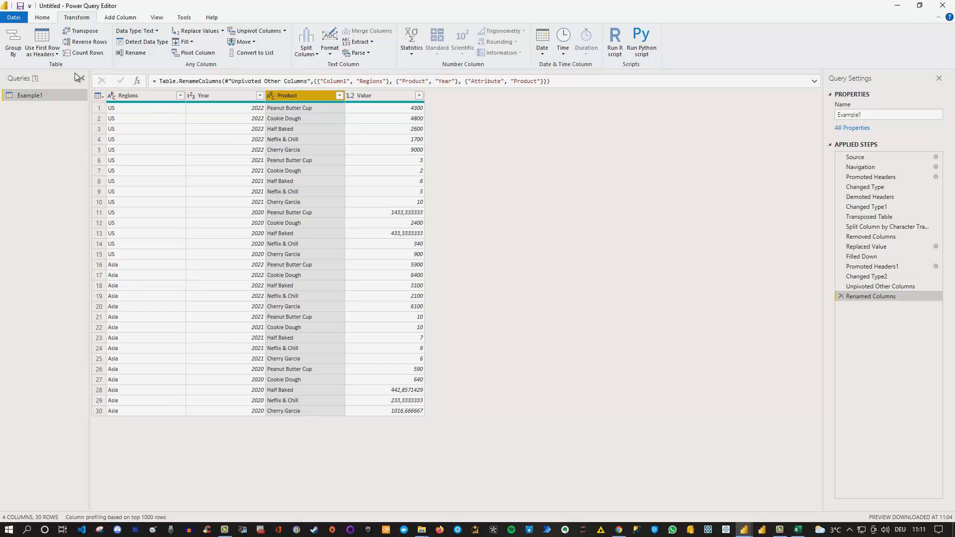
Step: Close & Apply from Home to load the Example1 query into the report
{"action": "left_click", "coordinate": [41, 17]}
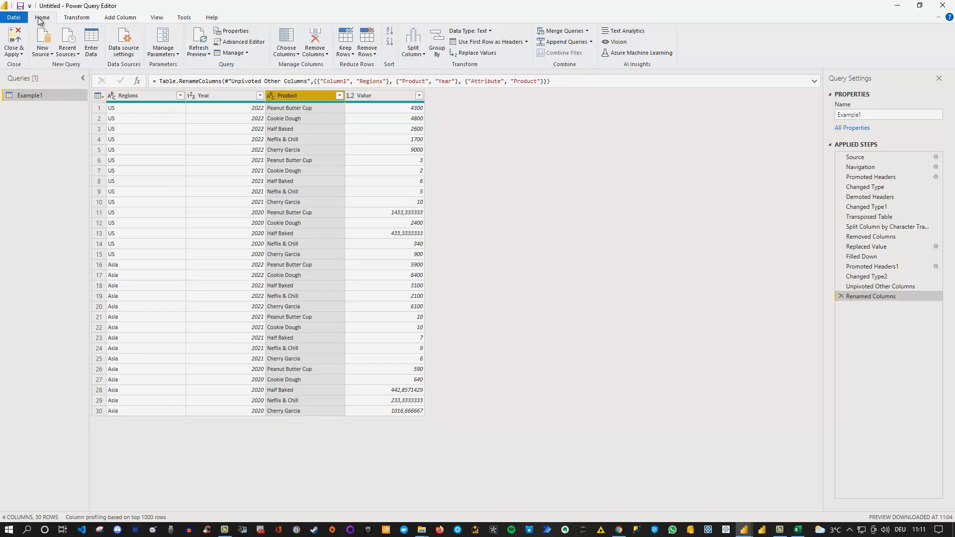
{"action": "mouse_move", "coordinate": [13, 42]}
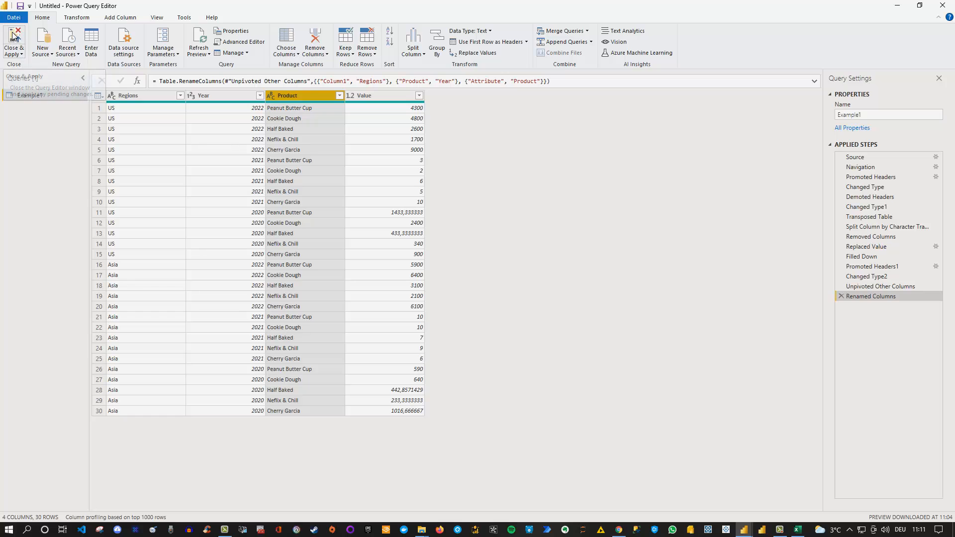
{"action": "left_click", "coordinate": [13, 41]}
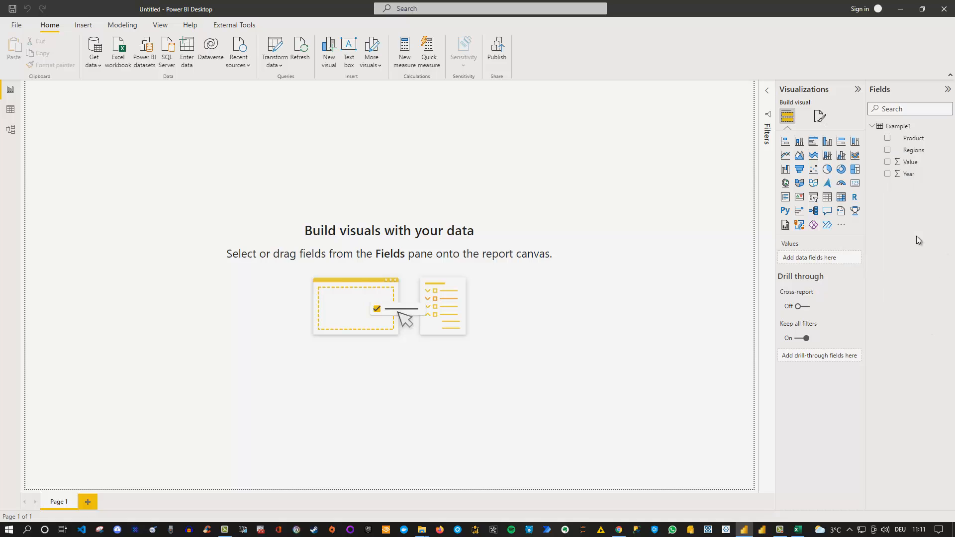
{"action": "mouse_move", "coordinate": [769, 189]}
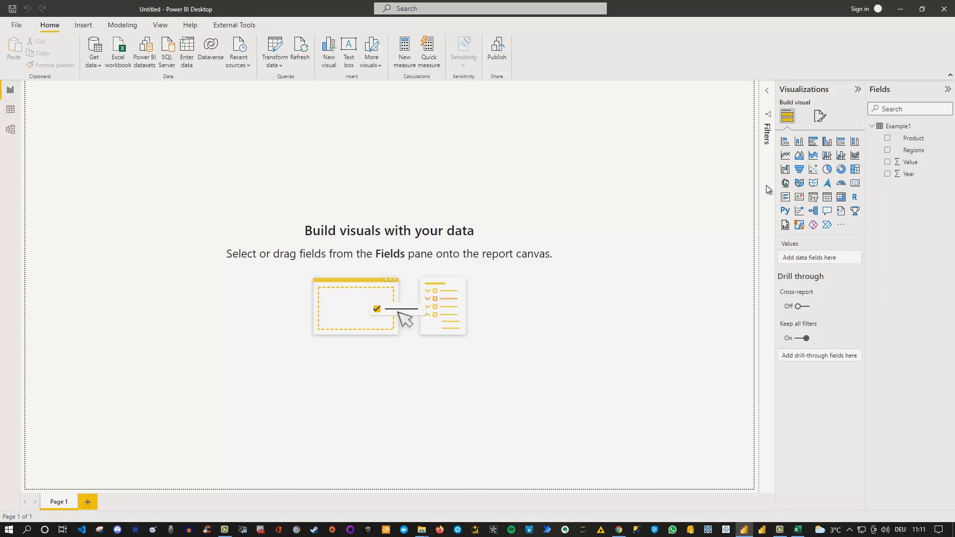
{"action": "mouse_move", "coordinate": [880, 240]}
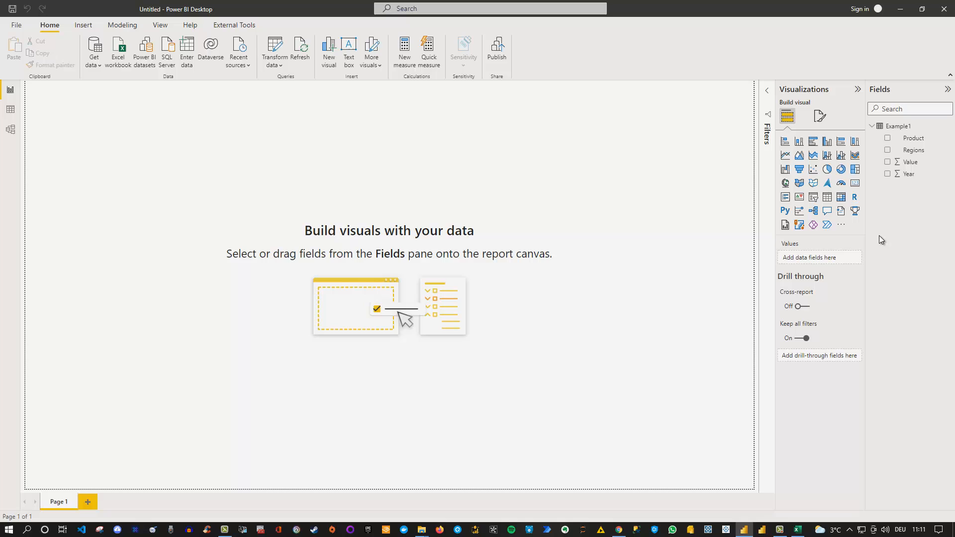